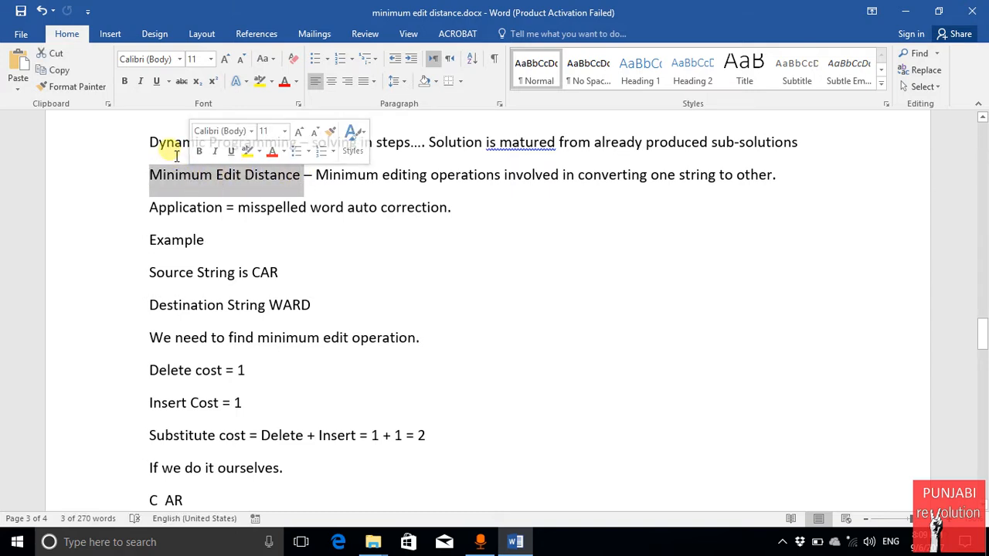
# Select and deselect the terms WARD and Insert while scrolling through the document.
pyautogui.click(150, 142)
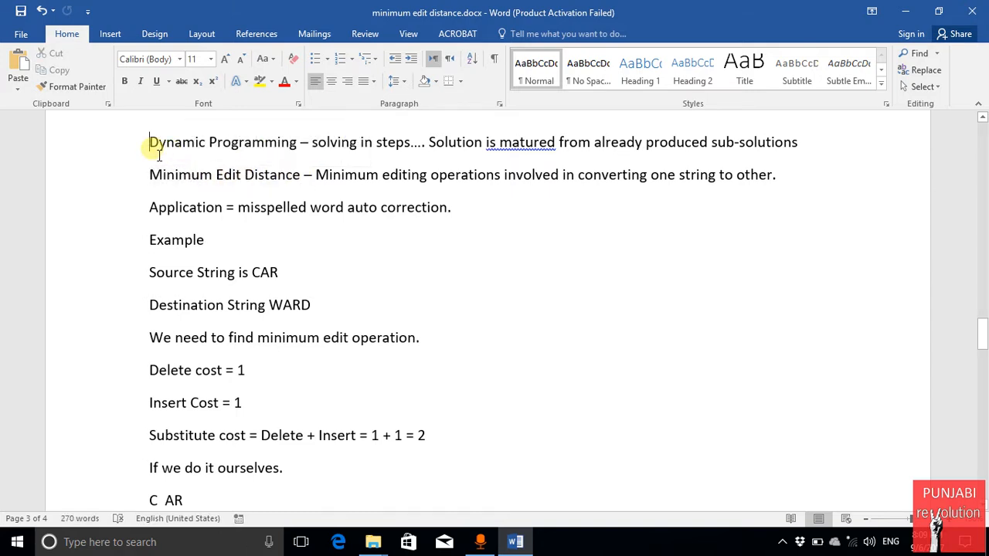
pyautogui.moveTo(255, 152)
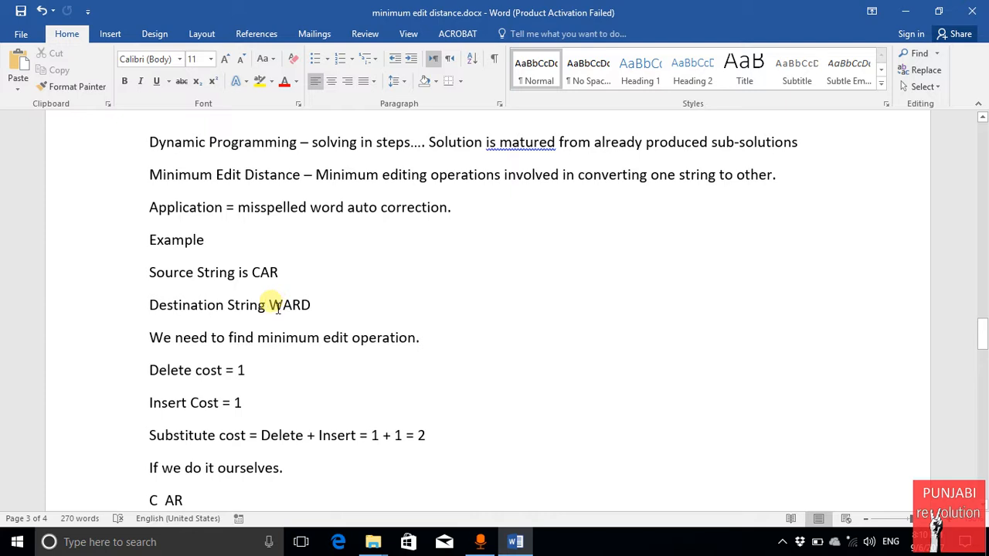
pyautogui.doubleClick(288, 305)
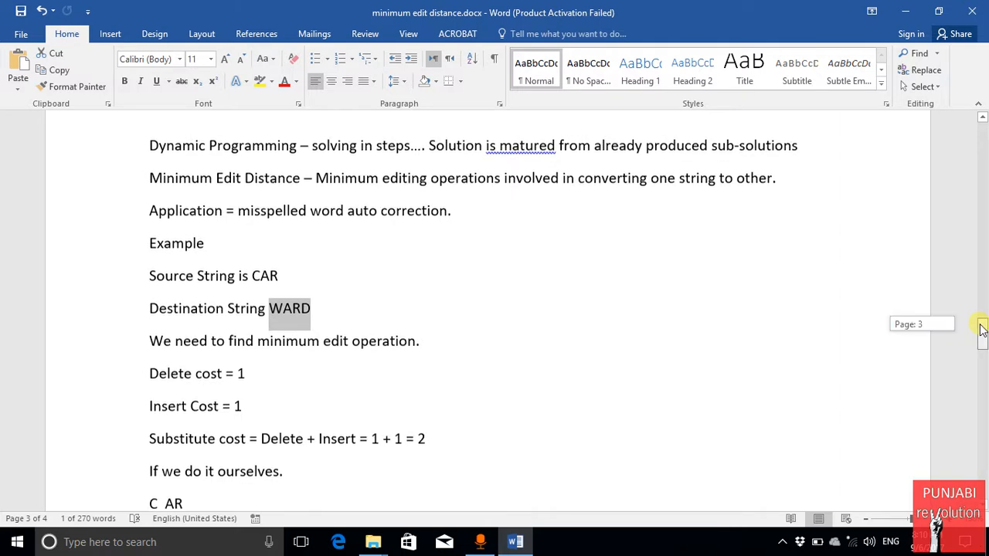
pyautogui.scroll(-3)
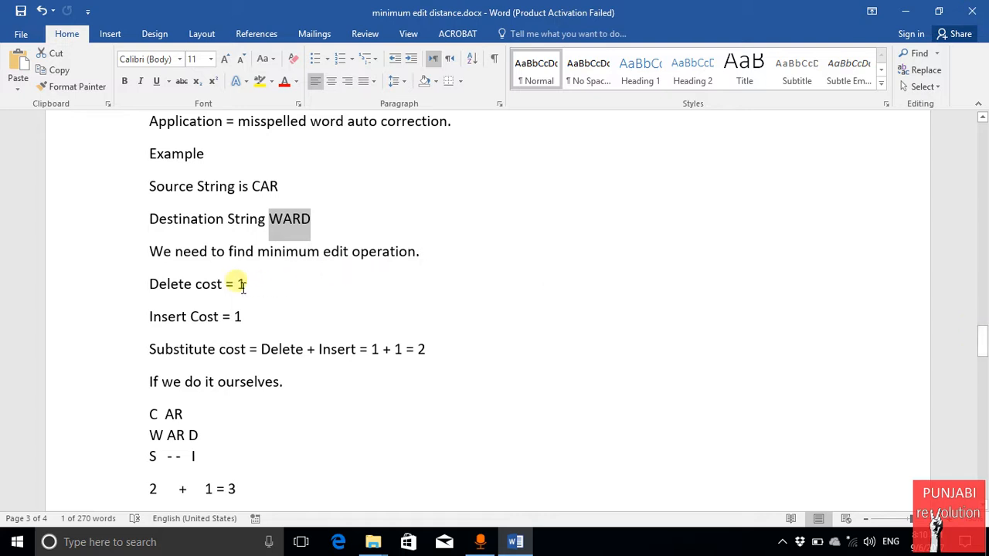
pyautogui.moveTo(148, 317)
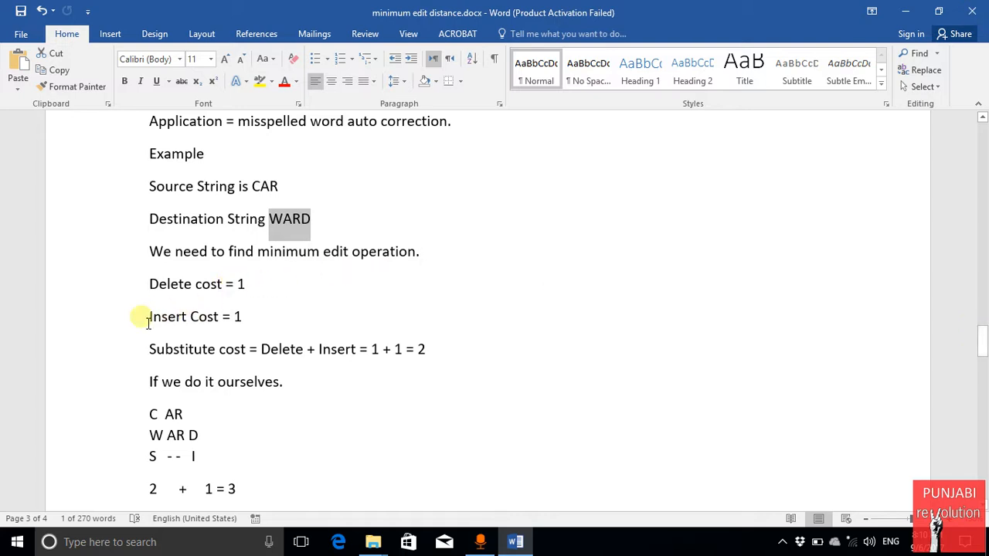
pyautogui.click(252, 317)
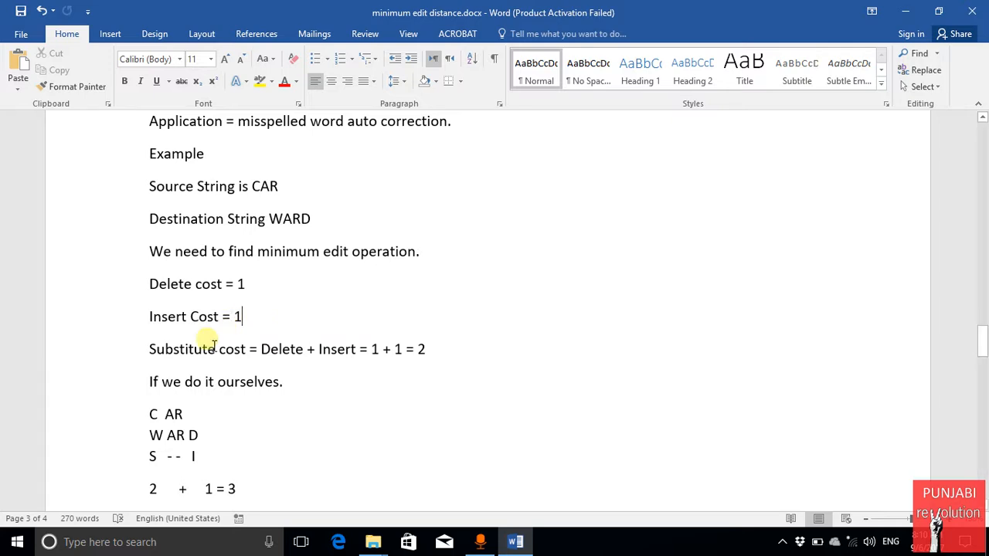
pyautogui.doubleClick(284, 349)
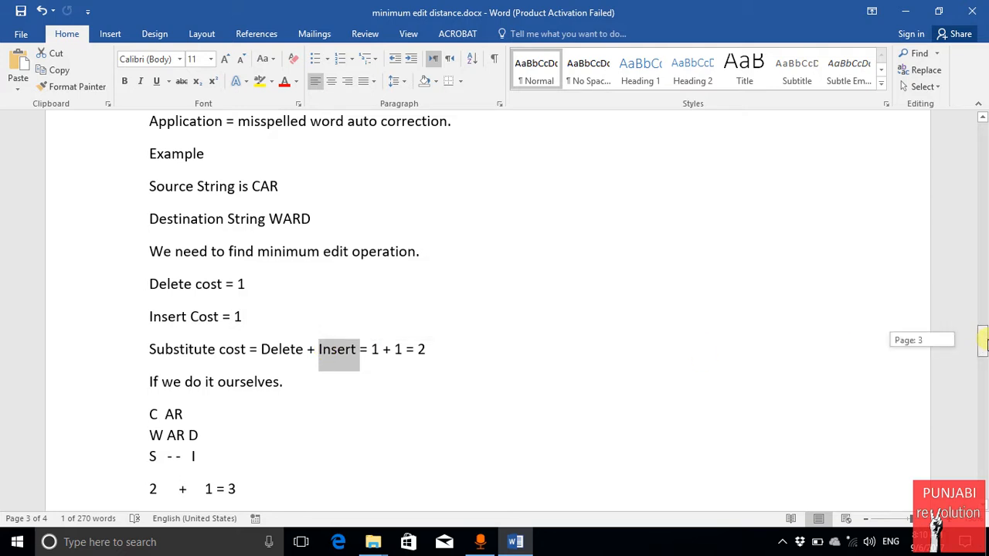
pyautogui.scroll(-3)
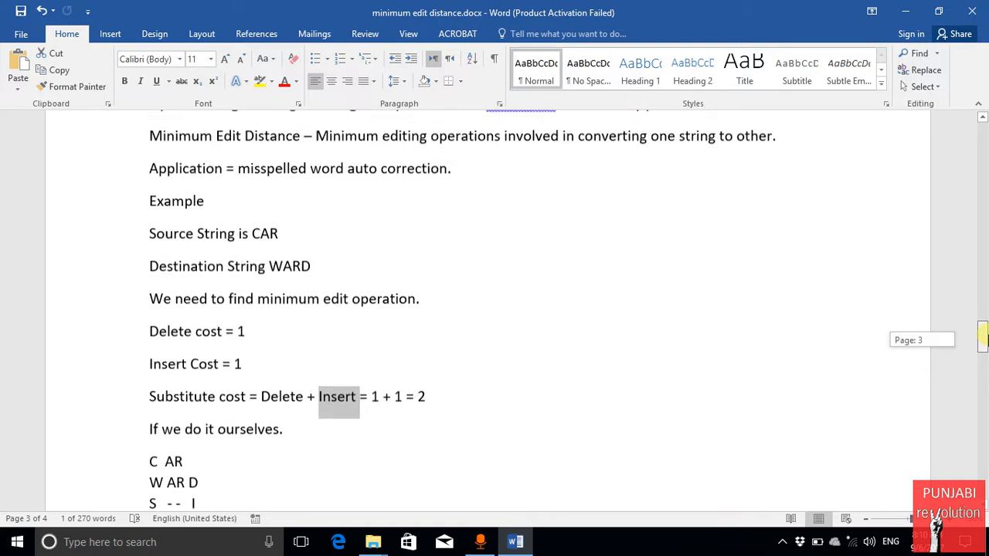
pyautogui.scroll(-3)
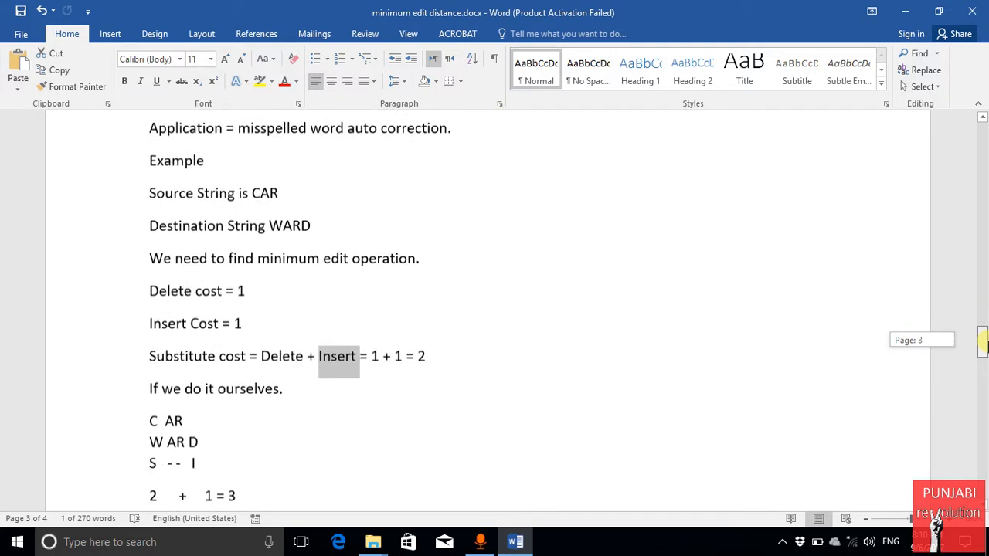
pyautogui.scroll(-3)
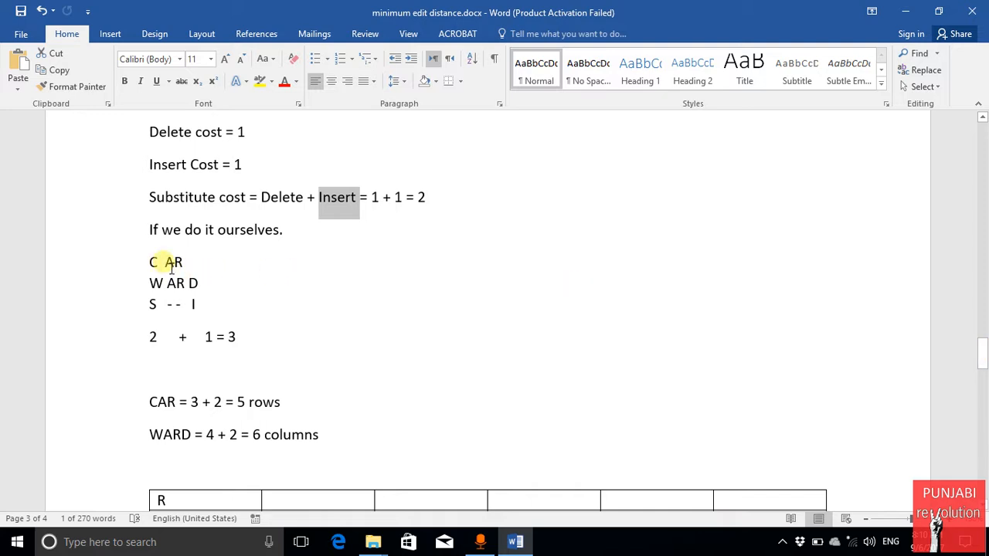
pyautogui.doubleClick(173, 263)
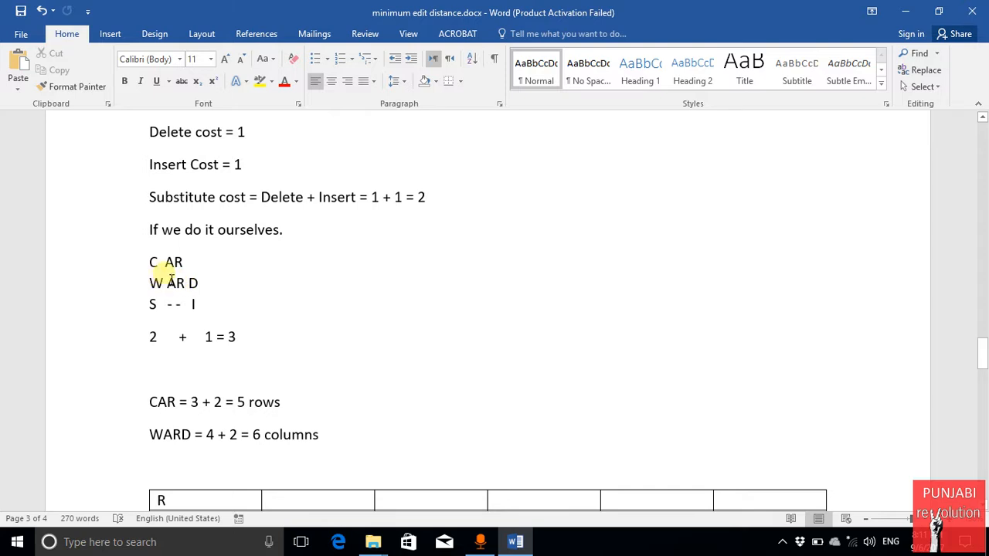
pyautogui.moveTo(157, 327)
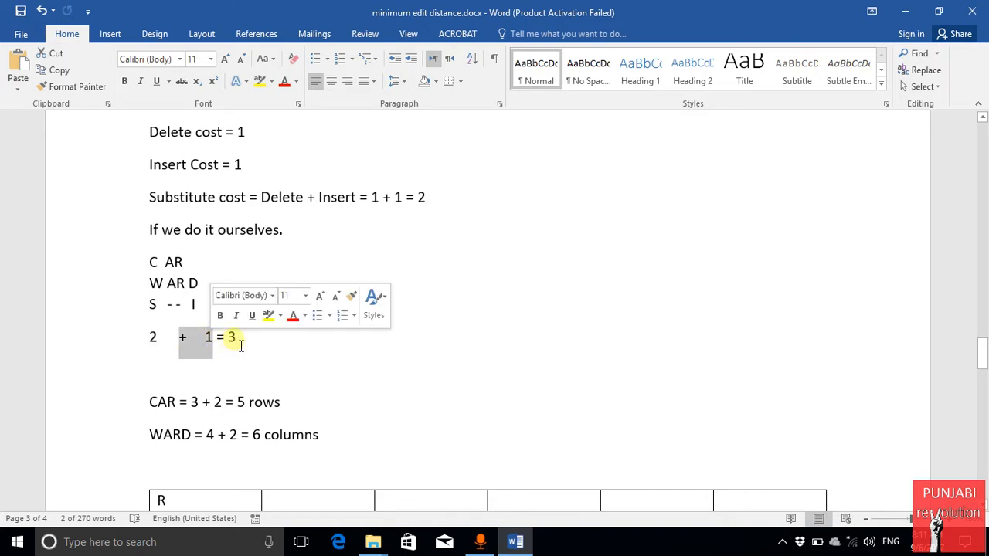
# Select the manual total 3, scroll to the table, and highlight the A and C row labels.
pyautogui.click(361, 406)
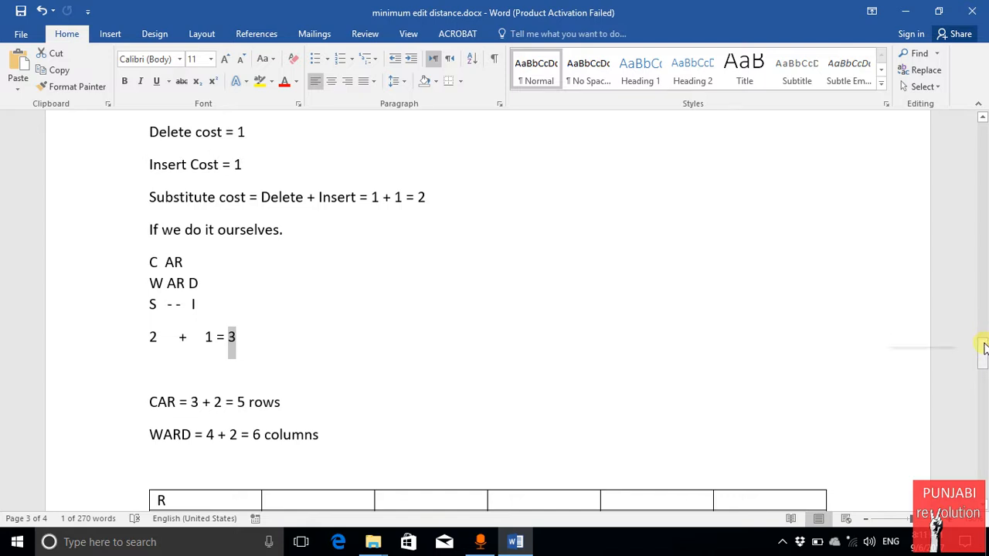
pyautogui.scroll(-3)
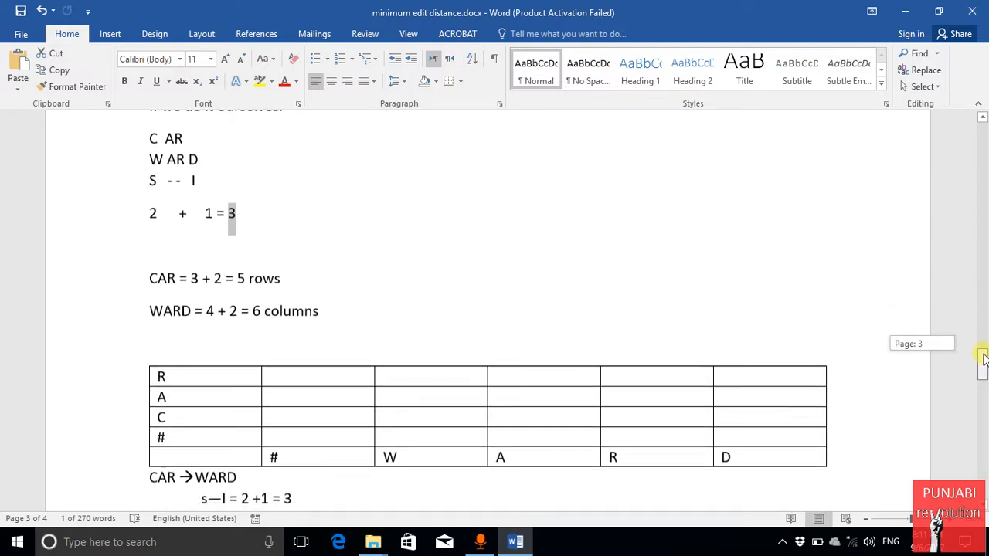
pyautogui.scroll(-3)
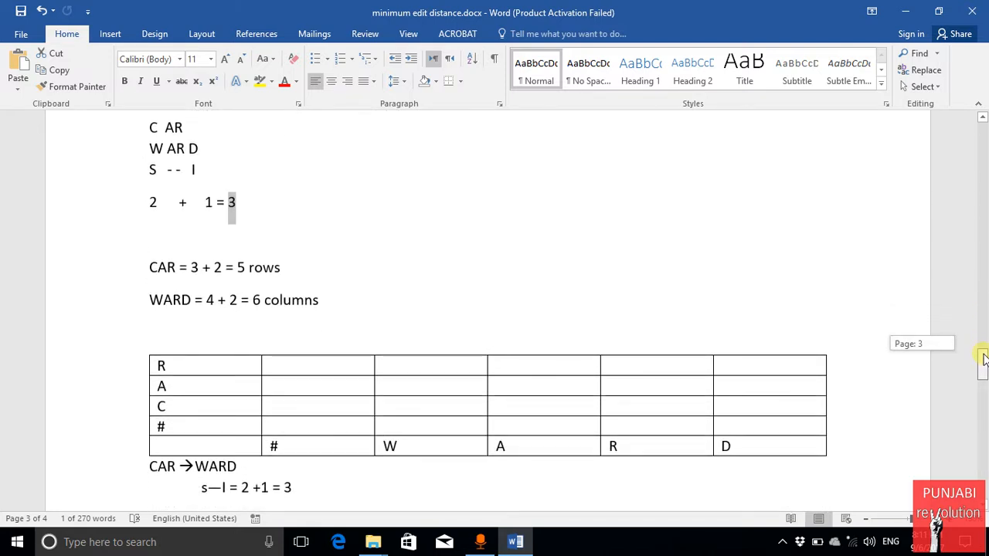
pyautogui.moveTo(982, 359)
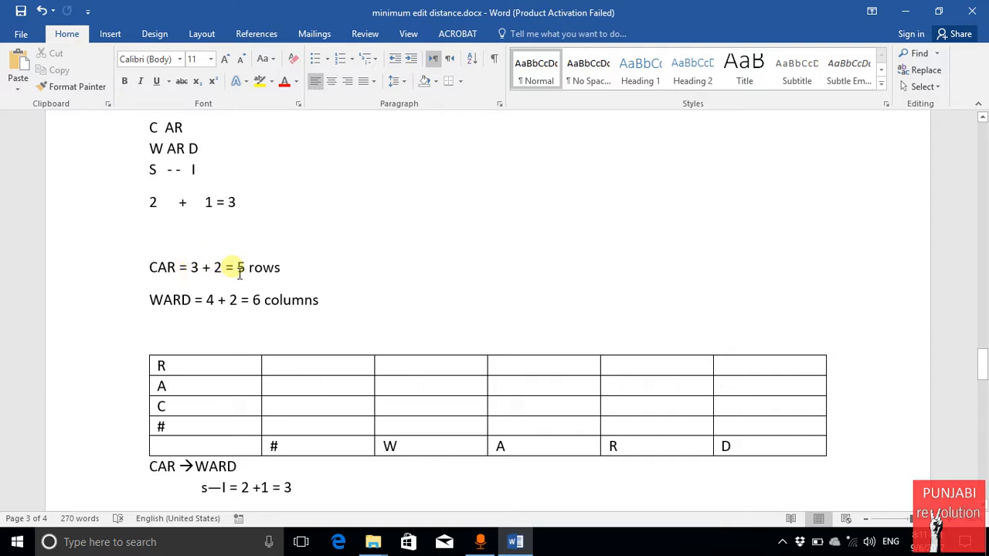
pyautogui.moveTo(188, 292)
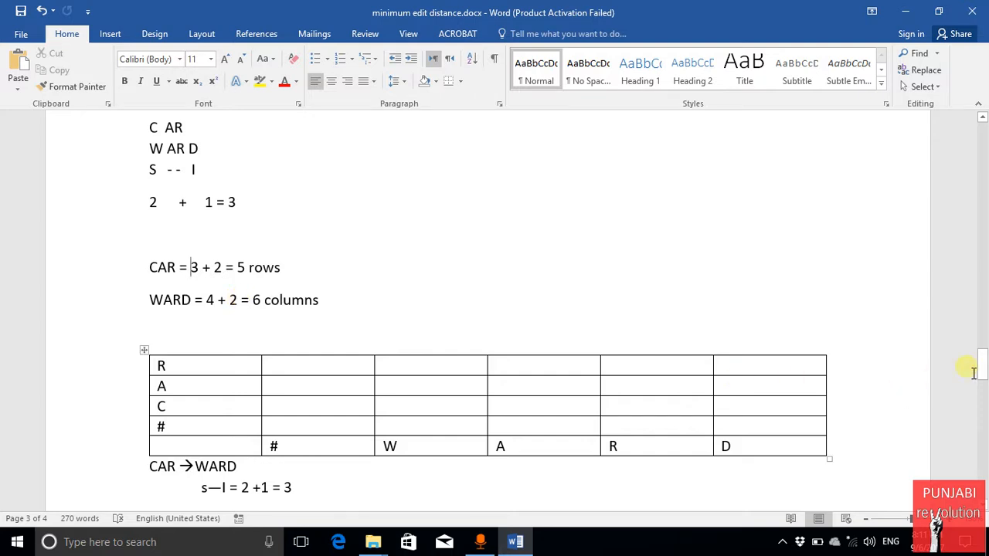
pyautogui.scroll(-3)
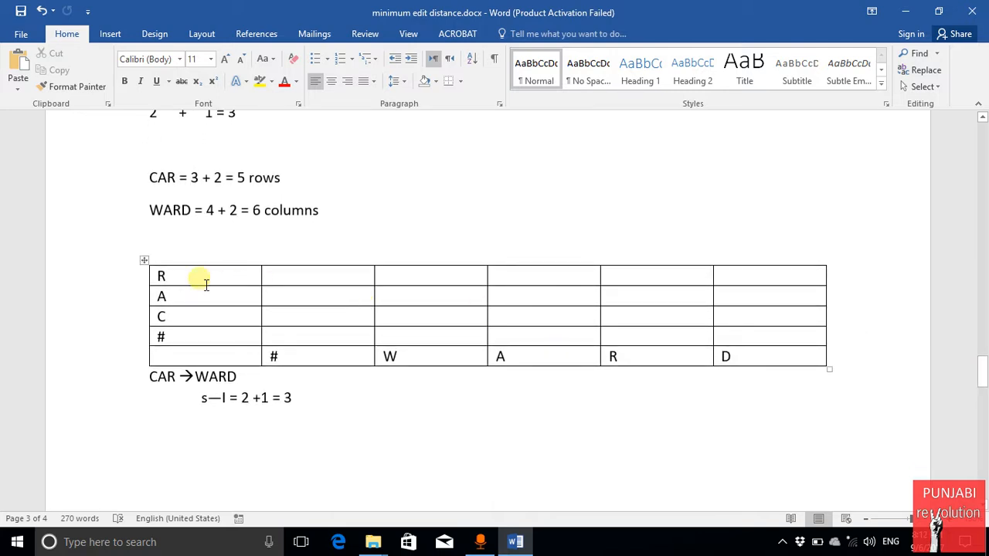
pyautogui.moveTo(191, 364)
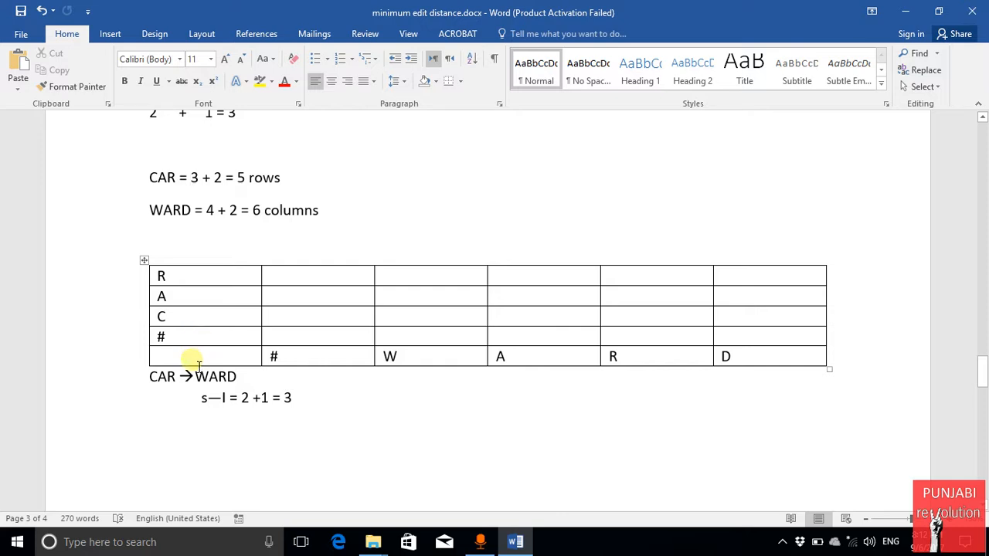
pyautogui.moveTo(234, 290)
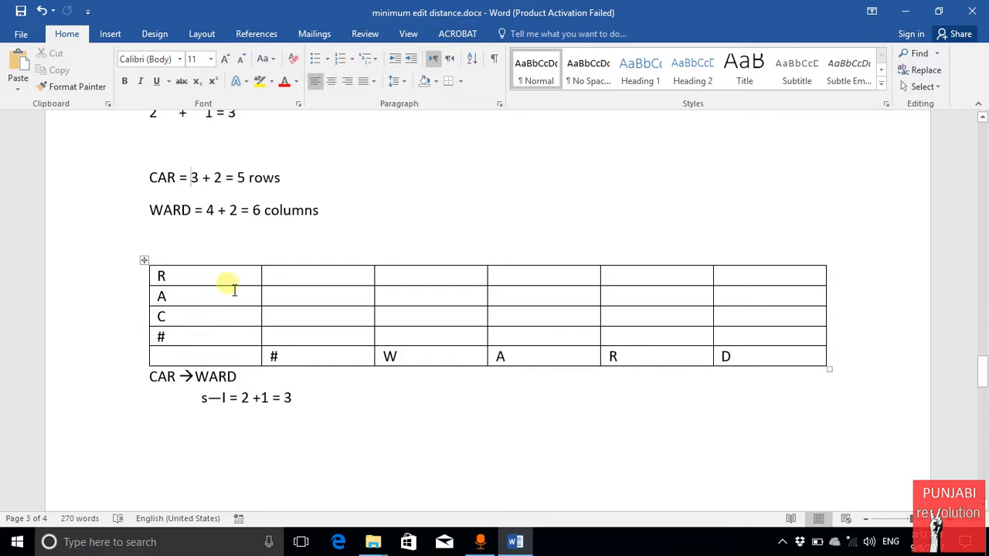
pyautogui.moveTo(183, 333)
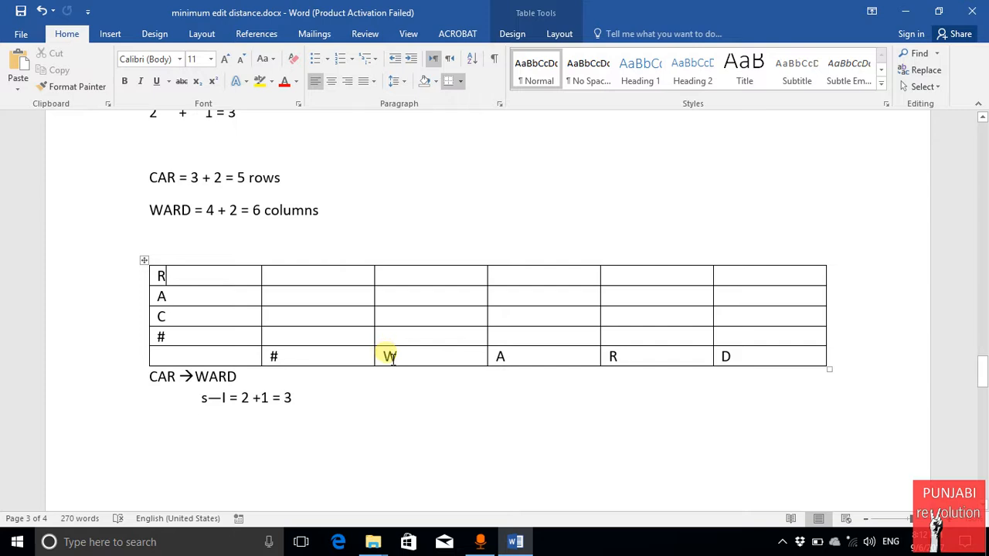
pyautogui.moveTo(390, 356); pyautogui.dragTo(502, 356)
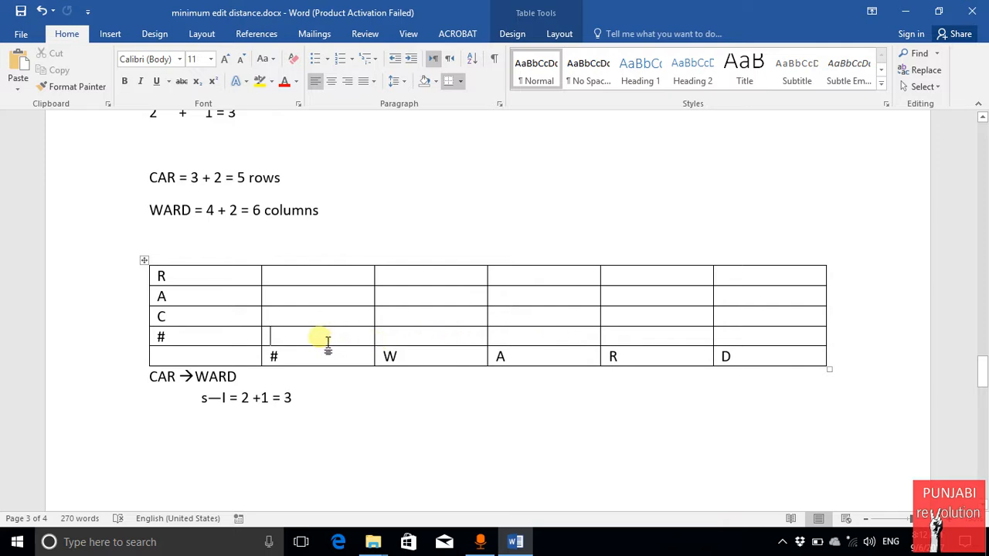
pyautogui.moveTo(298, 346)
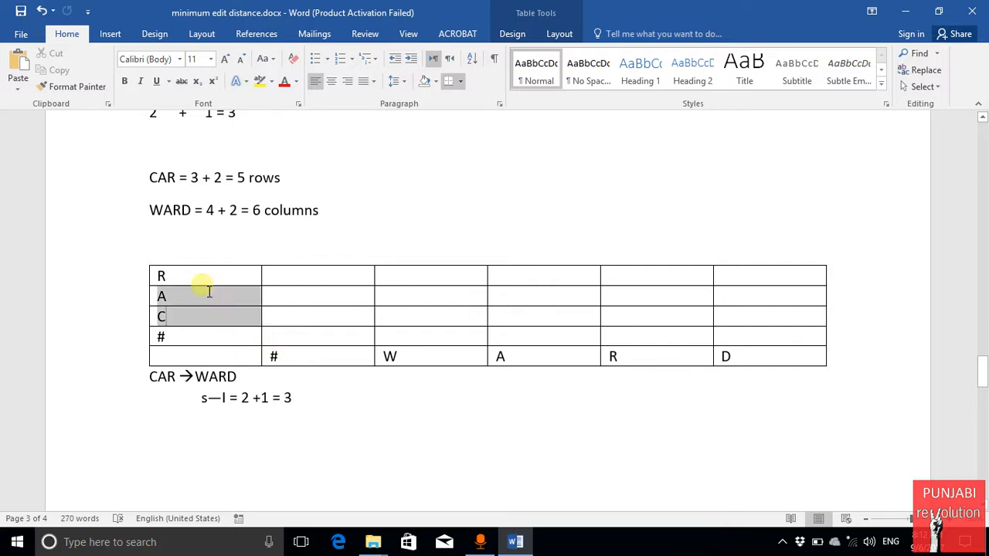
# Enter 0, 1, 2, 3 in the first value column beside #, C, A and R.
pyautogui.click(297, 357)
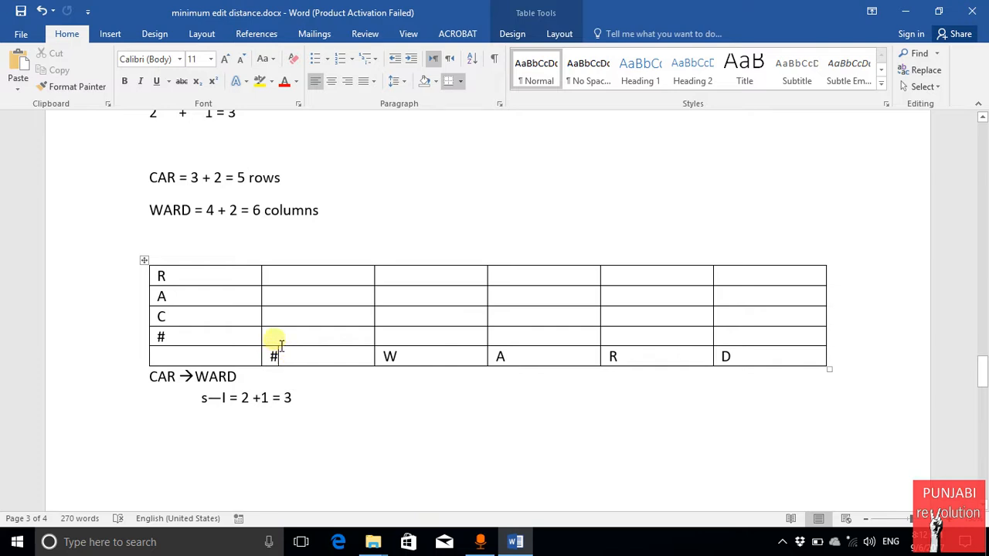
pyautogui.write('0')
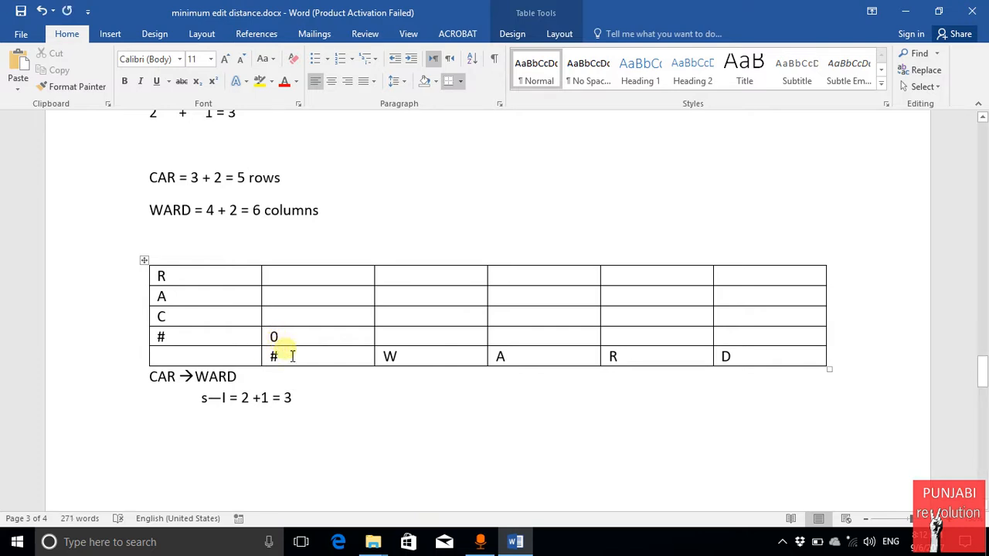
pyautogui.moveTo(297, 337)
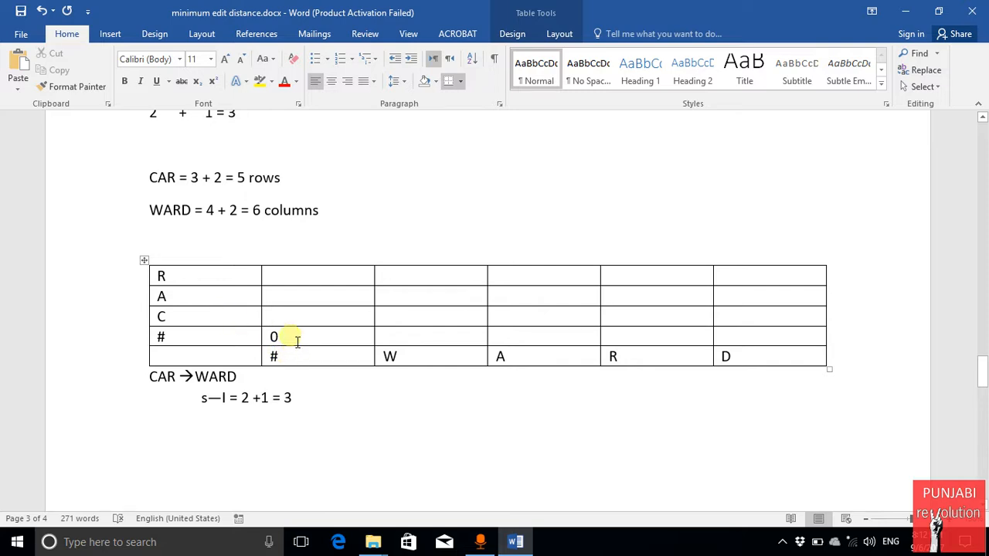
pyautogui.write('1')
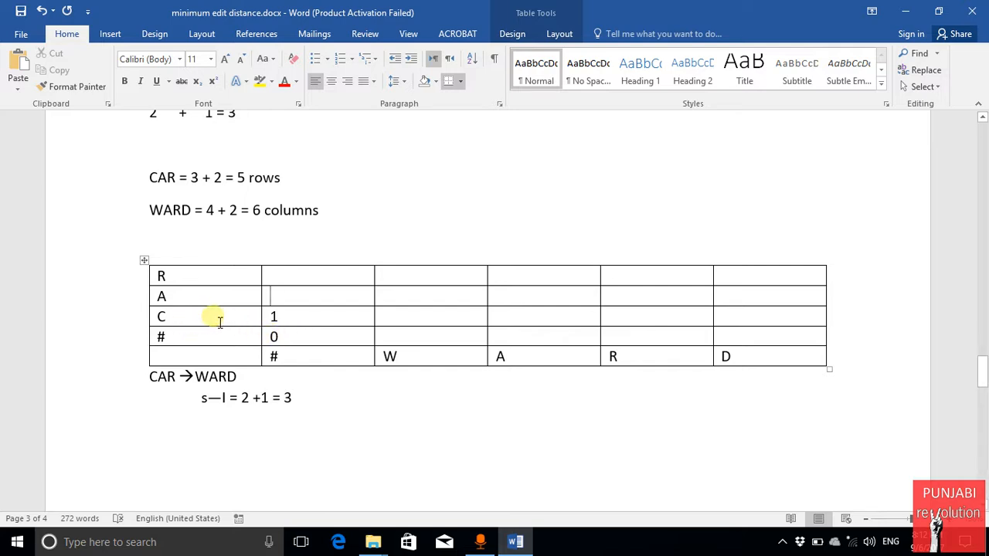
pyautogui.write('2')
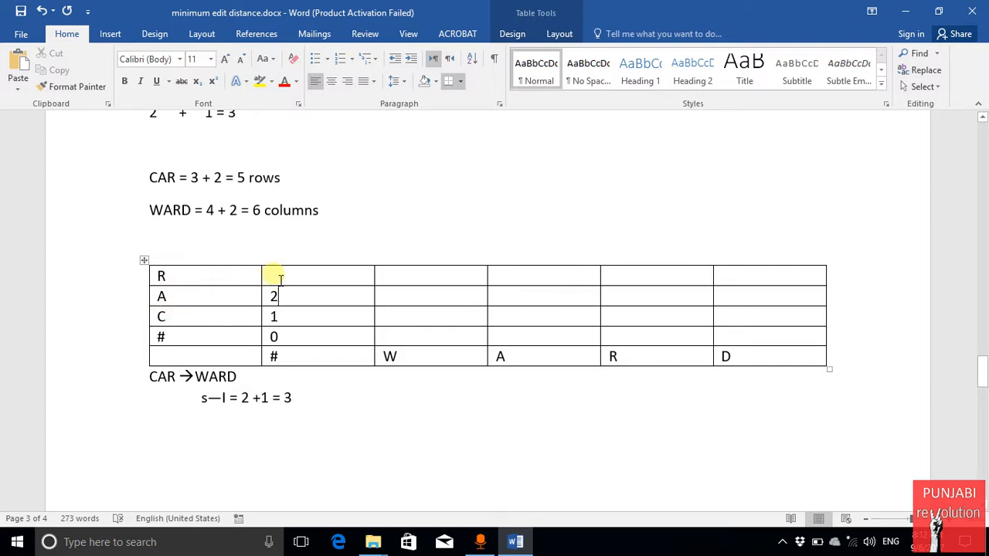
pyautogui.write('3')
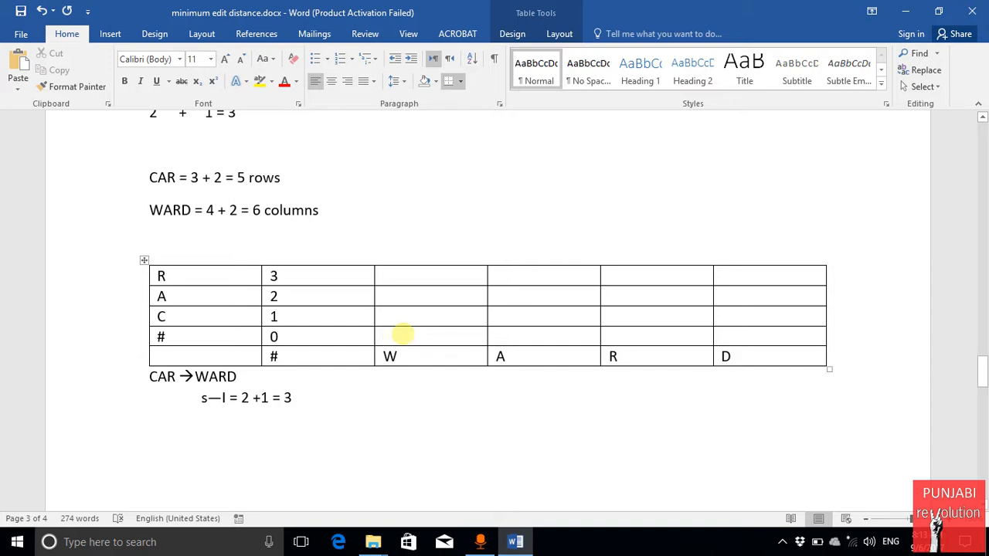
# Enter 1, 2, 3, 4 in the # row cells under W, A, R and D.
pyautogui.write('1')
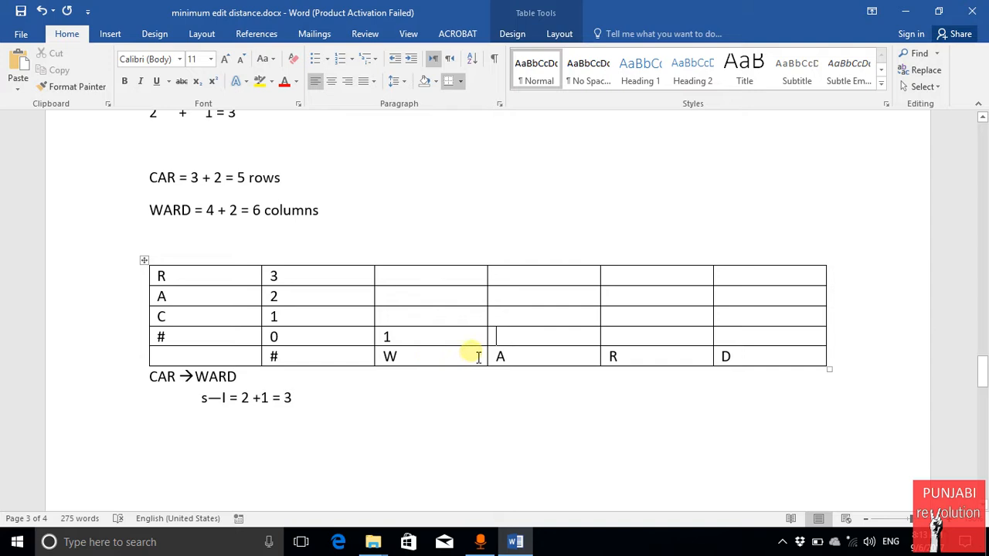
pyautogui.write('3')
pyautogui.write('2')
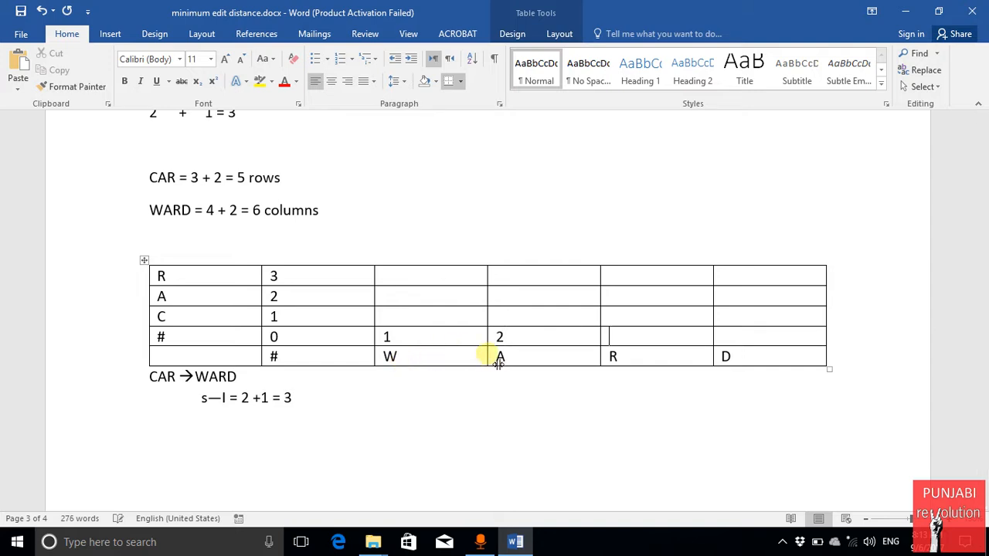
pyautogui.write('34')
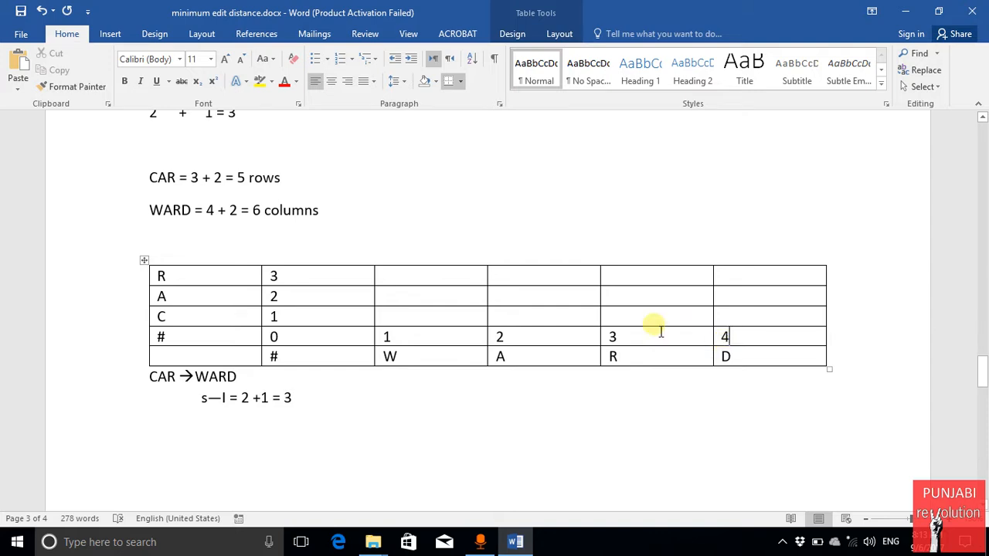
pyautogui.moveTo(797, 295)
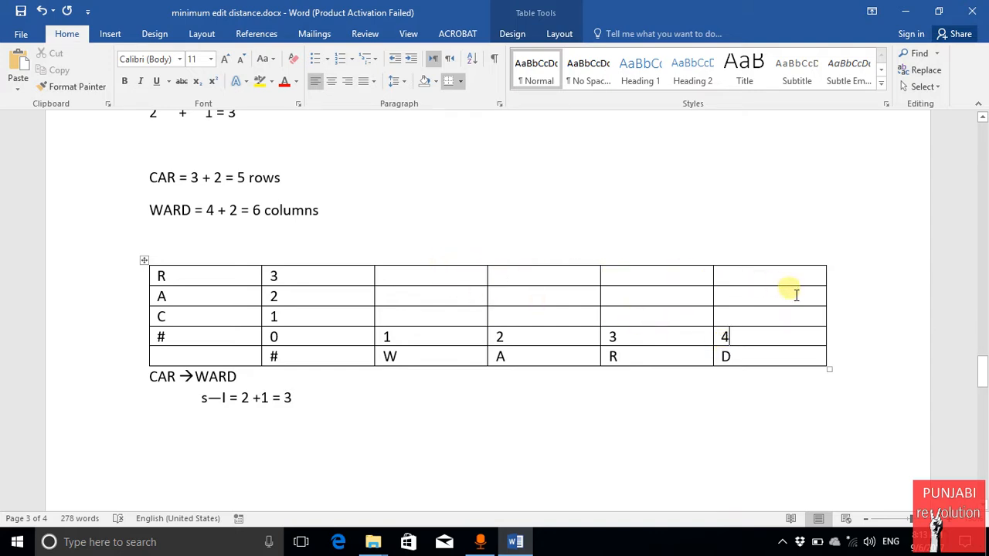
pyautogui.moveTo(732, 284)
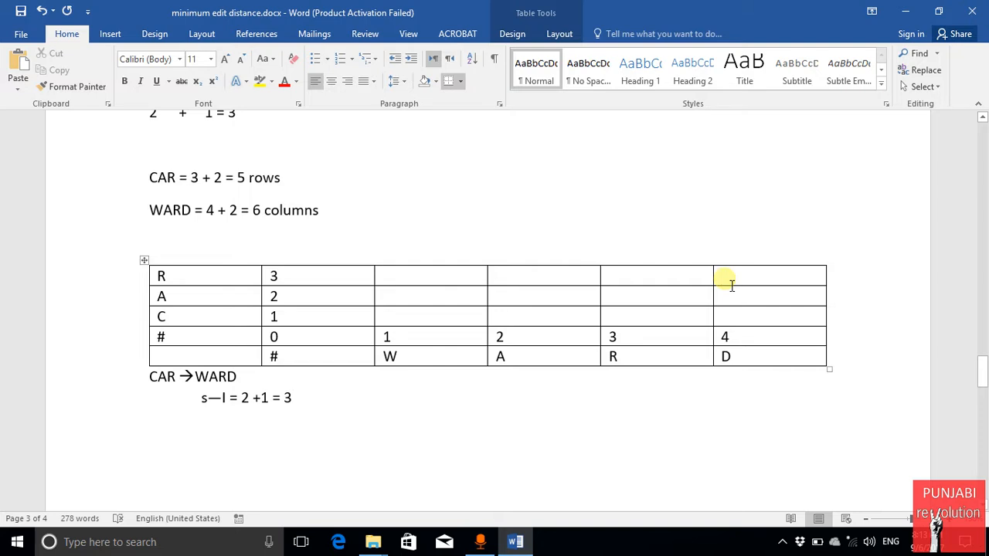
pyautogui.moveTo(618, 293)
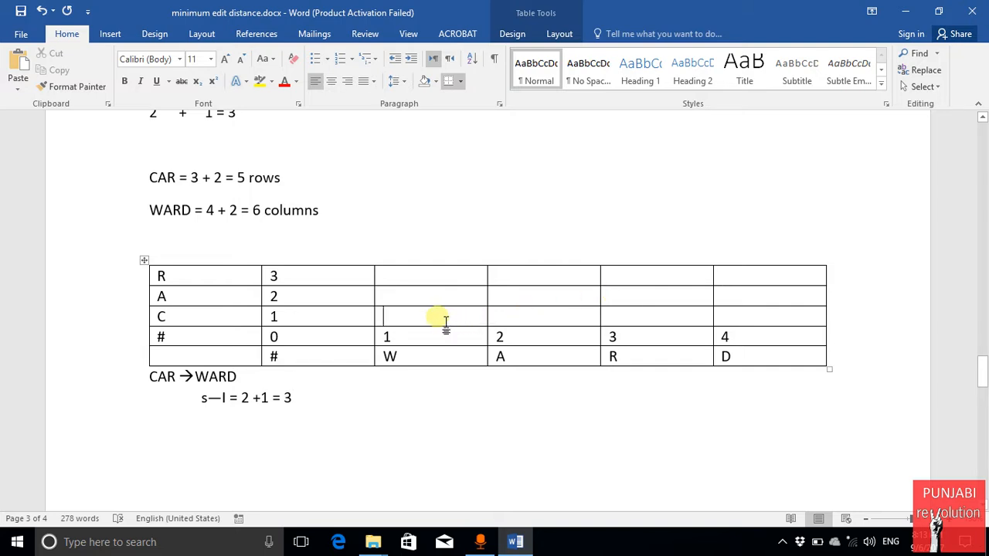
pyautogui.moveTo(408, 320)
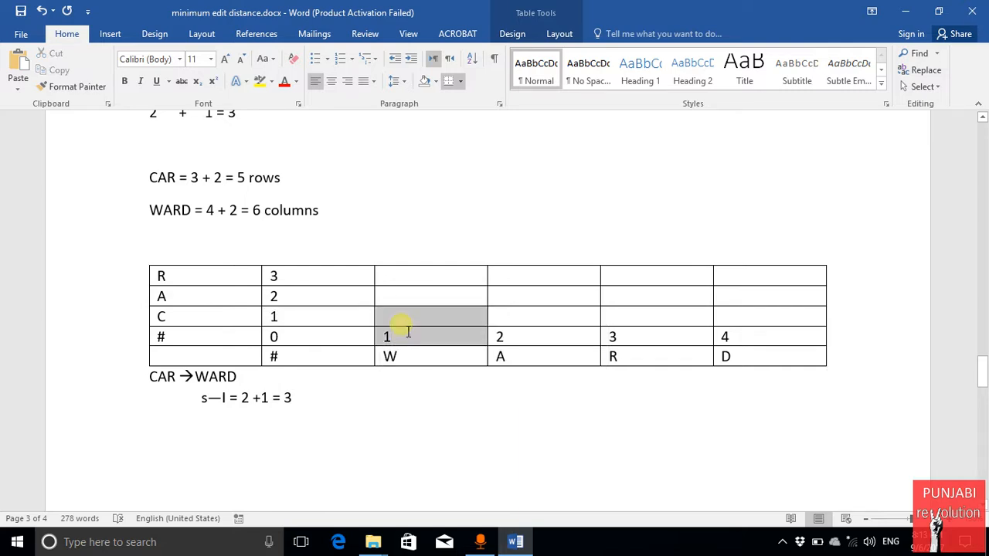
pyautogui.rightClick(400, 325)
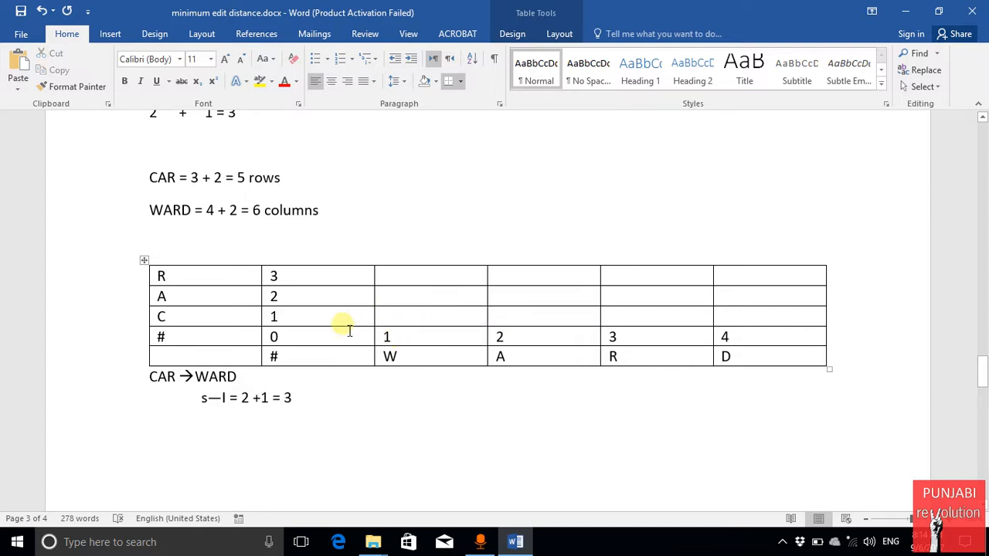
pyautogui.moveTo(344, 326)
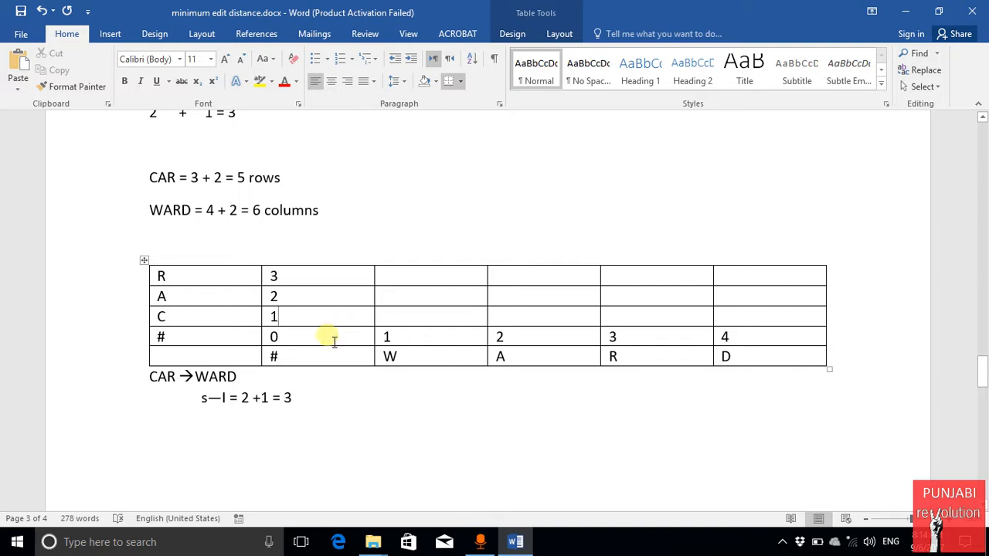
pyautogui.moveTo(329, 340)
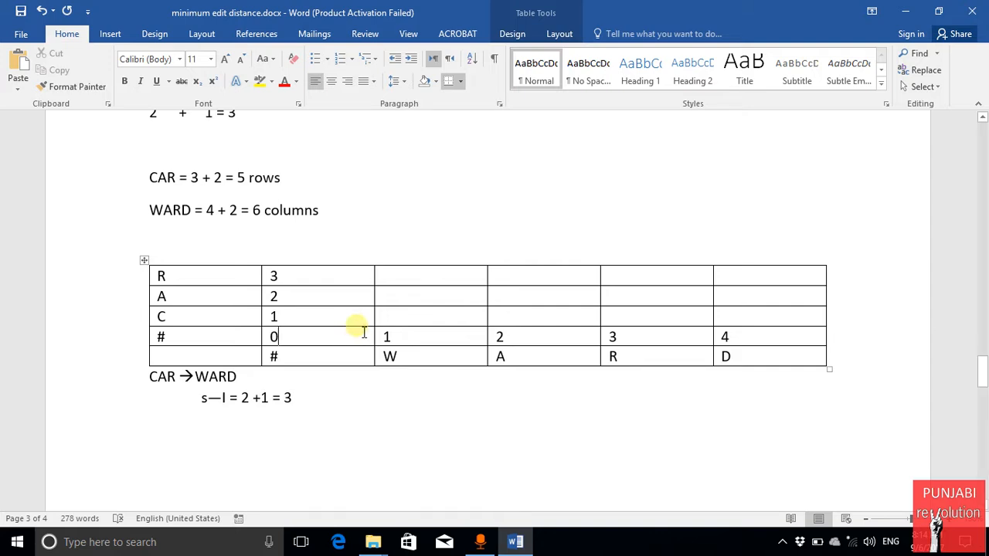
pyautogui.moveTo(381, 321)
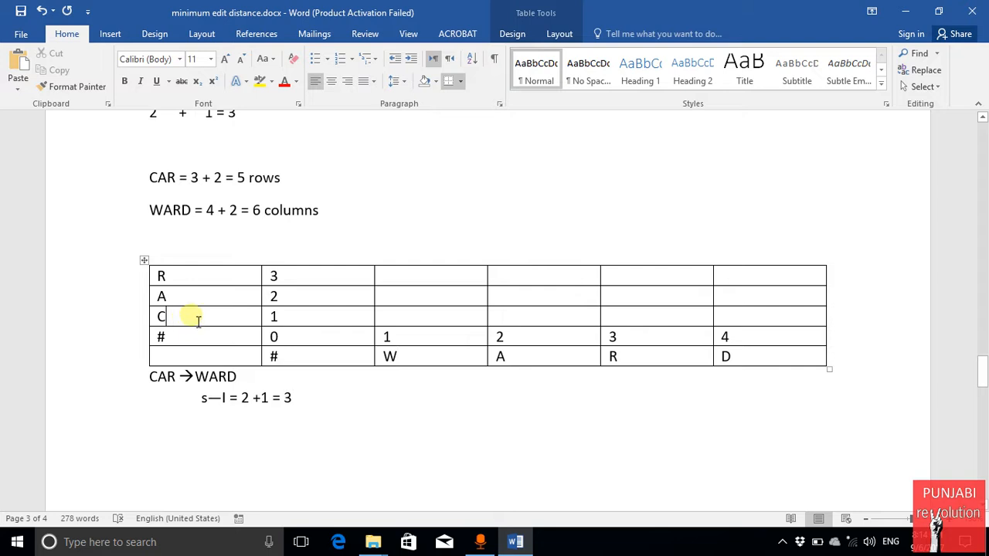
pyautogui.moveTo(391, 316)
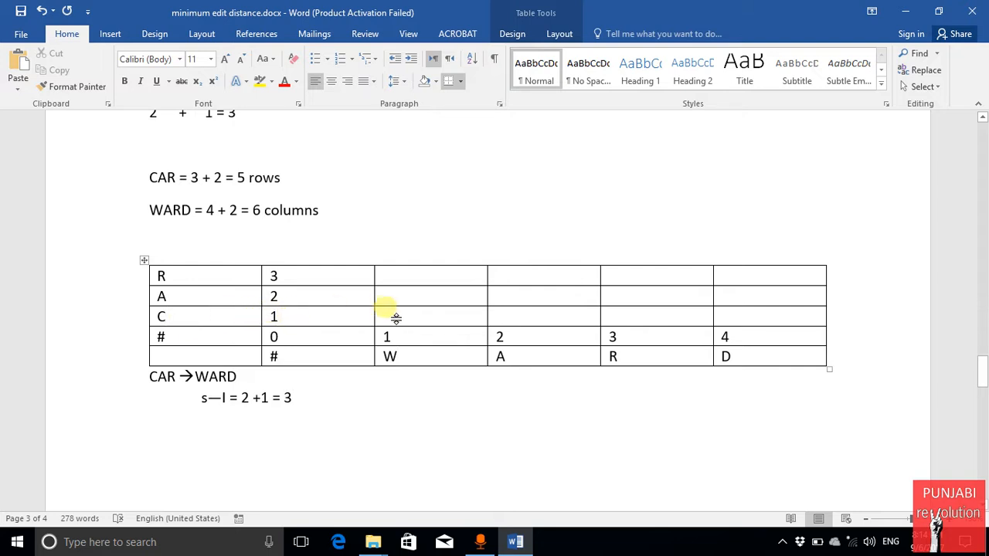
# Fill the W-column cells for C, A and R with 2, 3, 3, removing stray digits.
pyautogui.write('2')
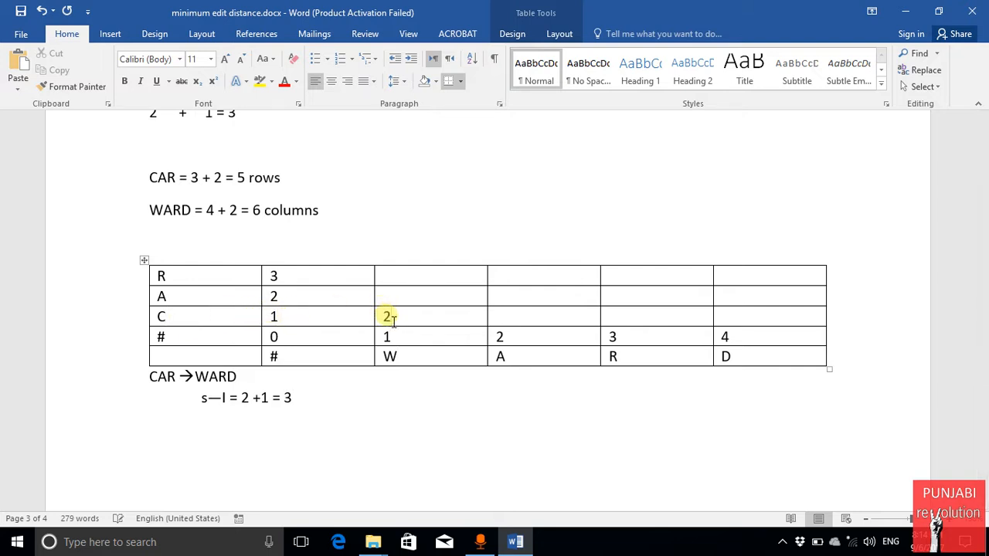
pyautogui.write('2')
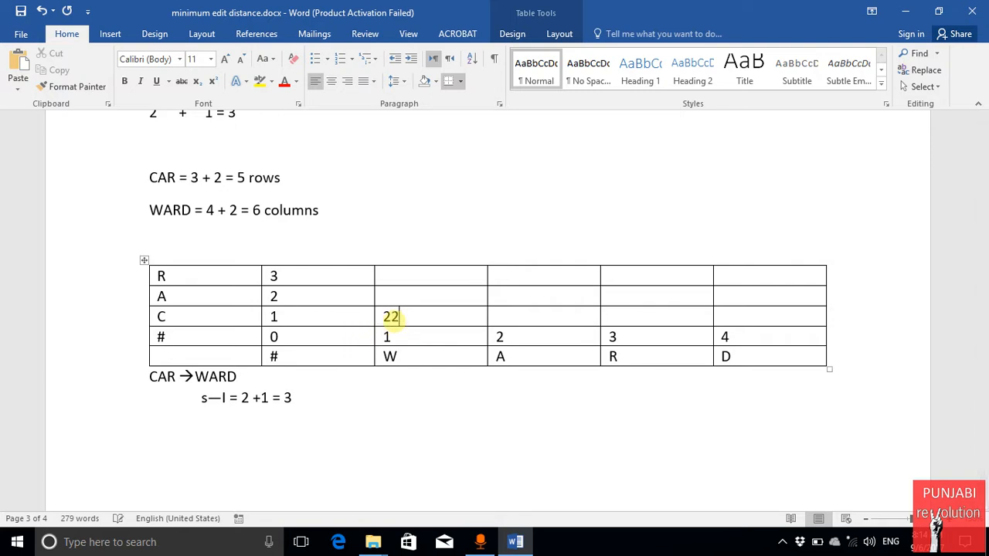
pyautogui.write('2')
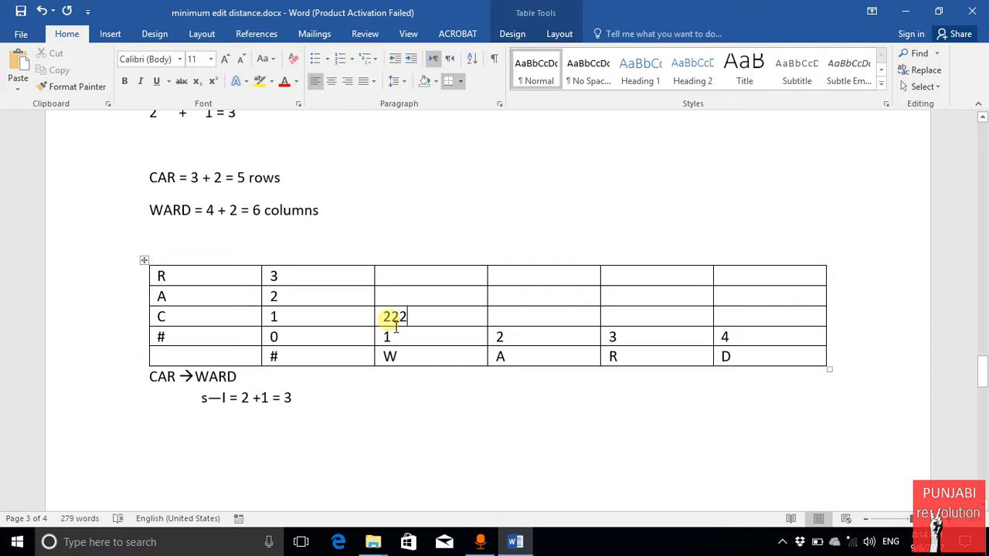
pyautogui.press('Backspace')
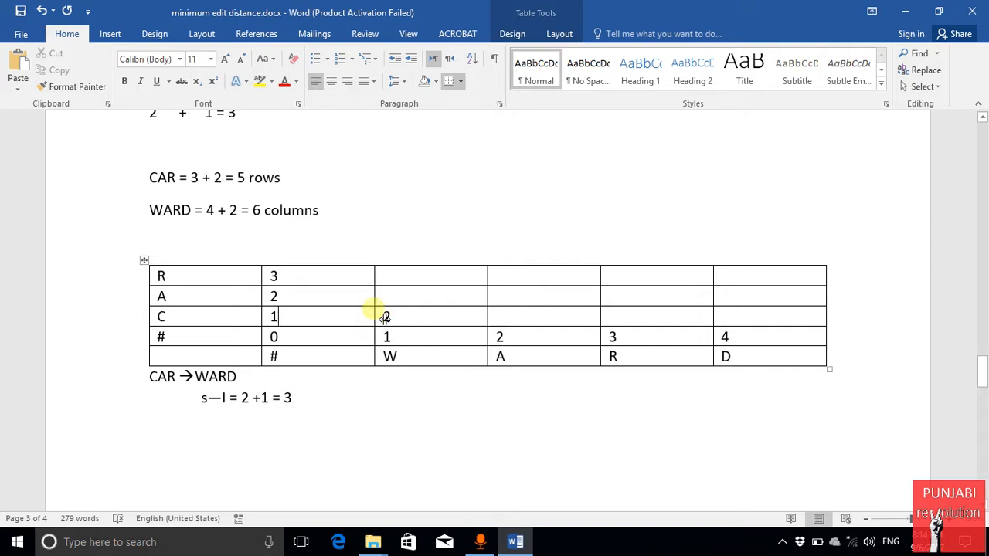
pyautogui.write('3')
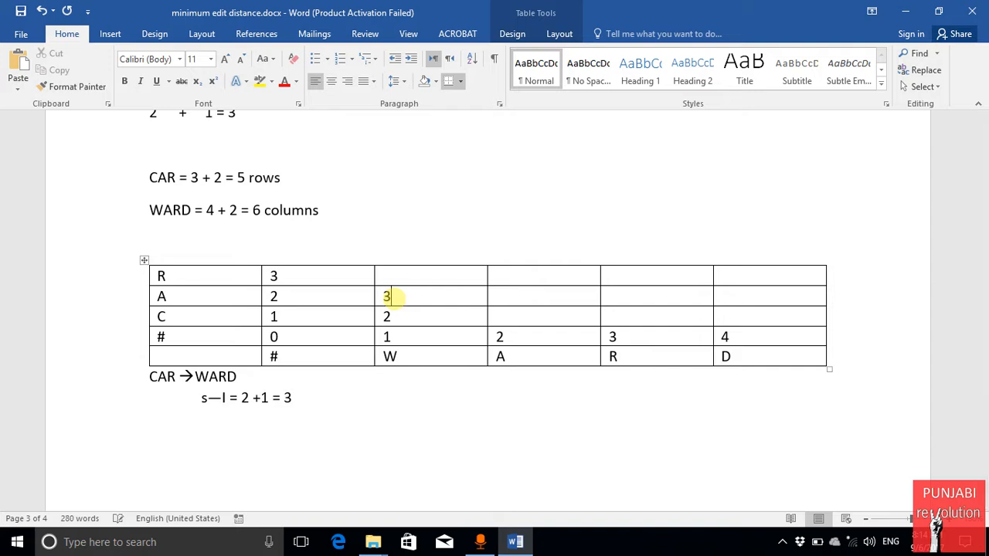
pyautogui.write('3')
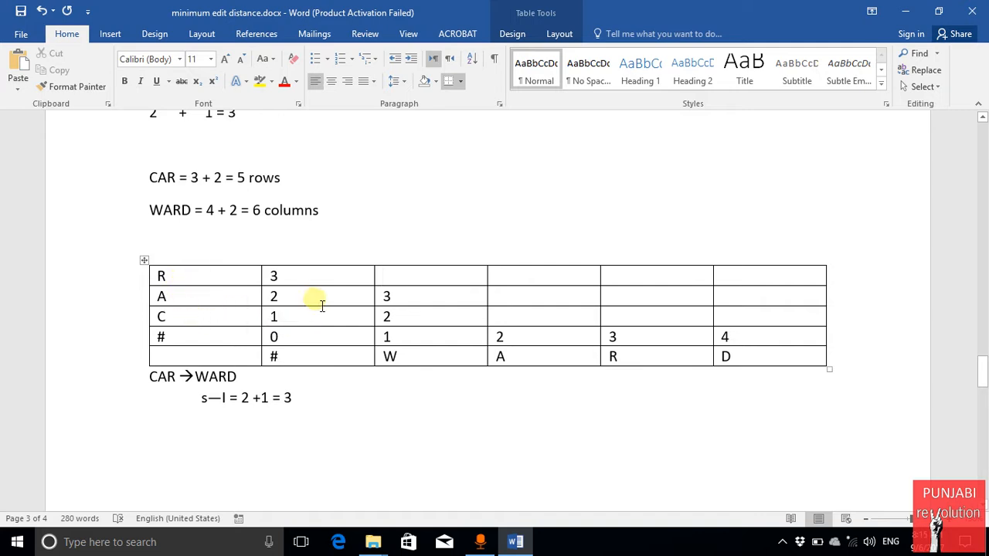
pyautogui.moveTo(360, 275)
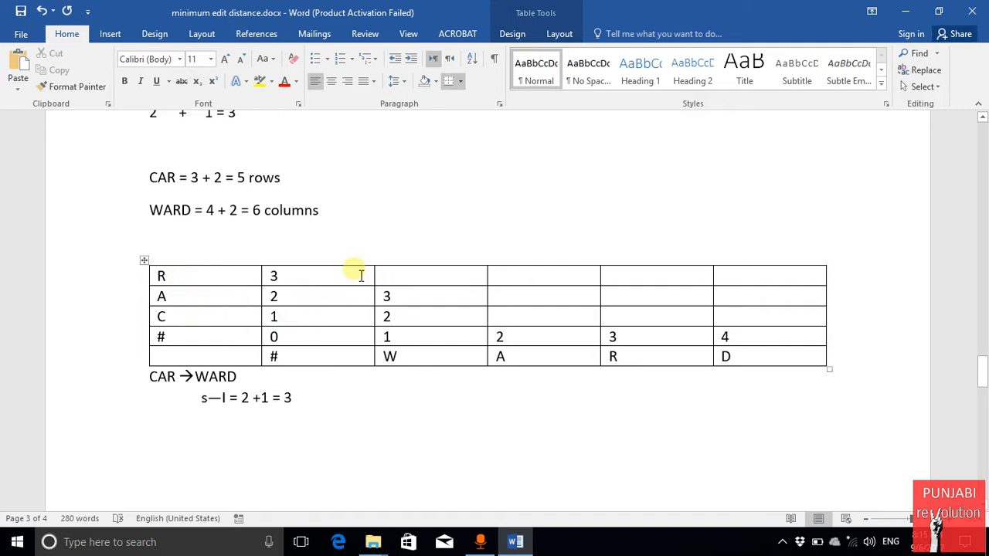
pyautogui.write('3')
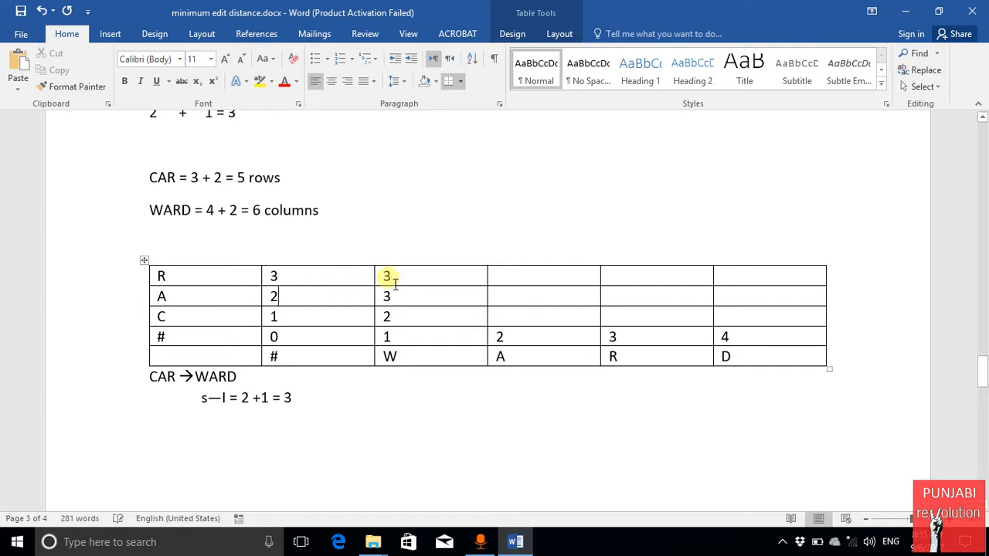
pyautogui.write('43')
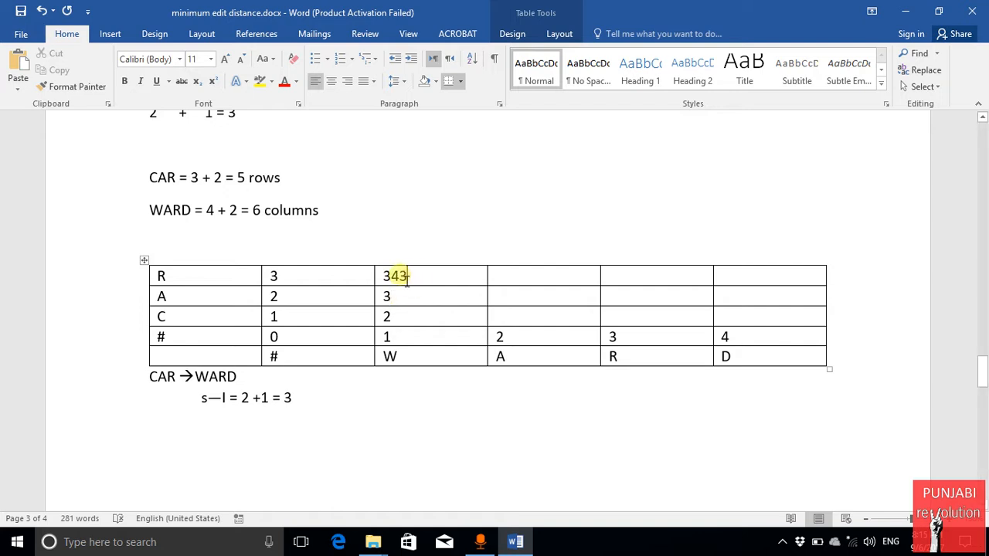
pyautogui.press('BackSpace')
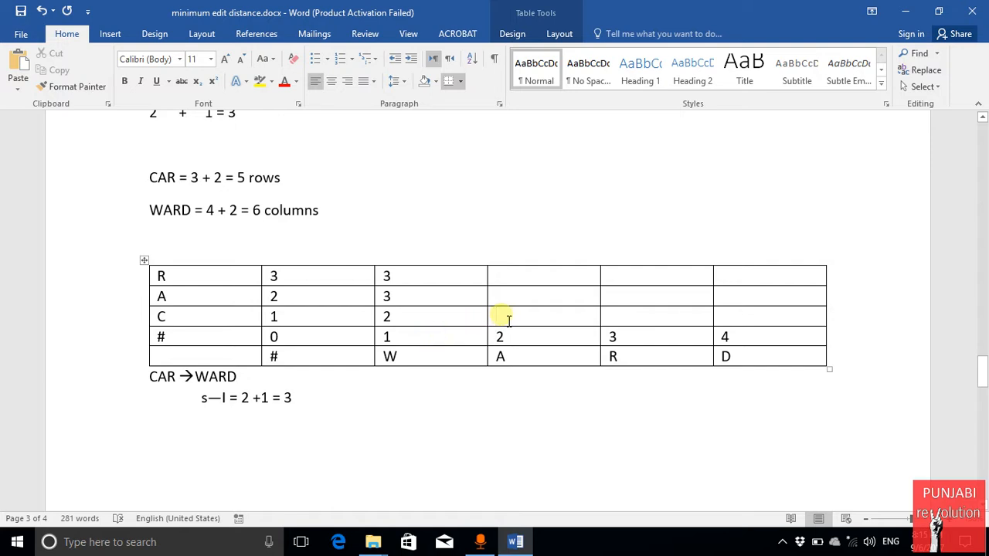
# Fill the A-column cells for C, A and R with 3, 2, 3, removing extra digits.
pyautogui.write('3')
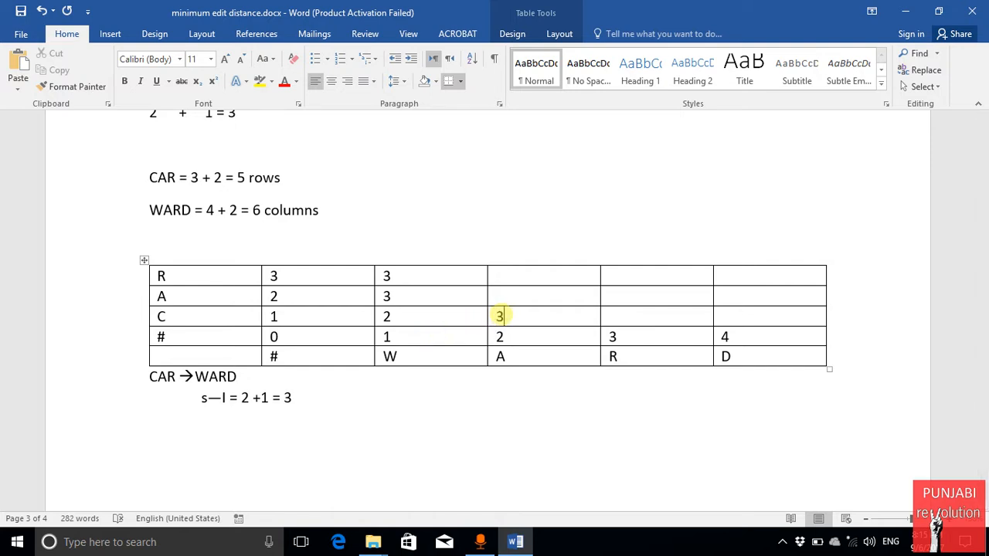
pyautogui.write('33')
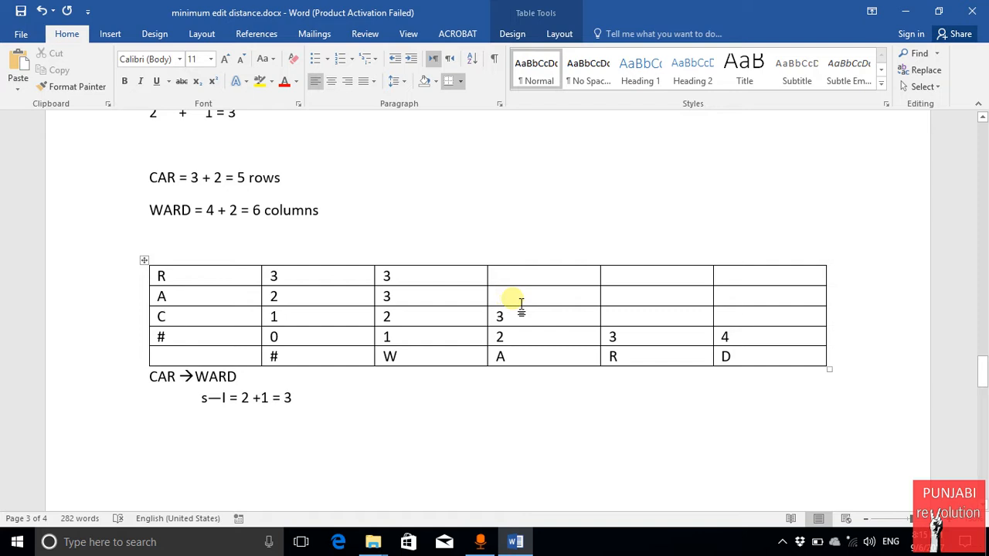
pyautogui.click(511, 299)
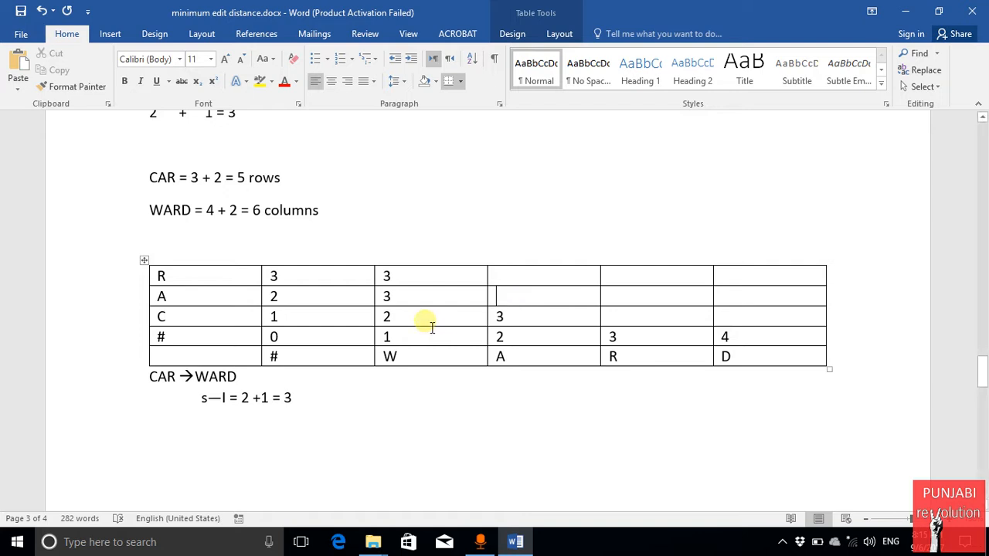
pyautogui.write('2')
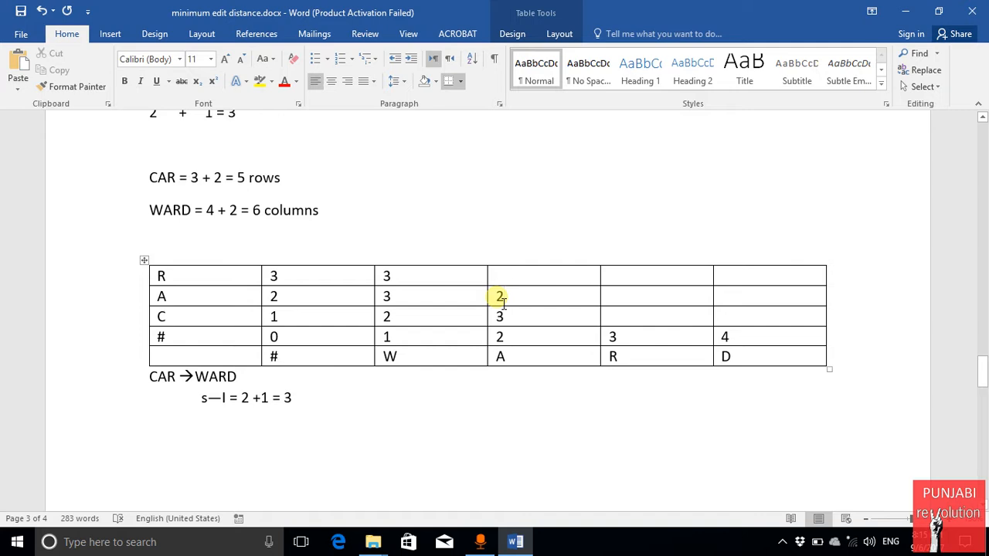
pyautogui.write('4')
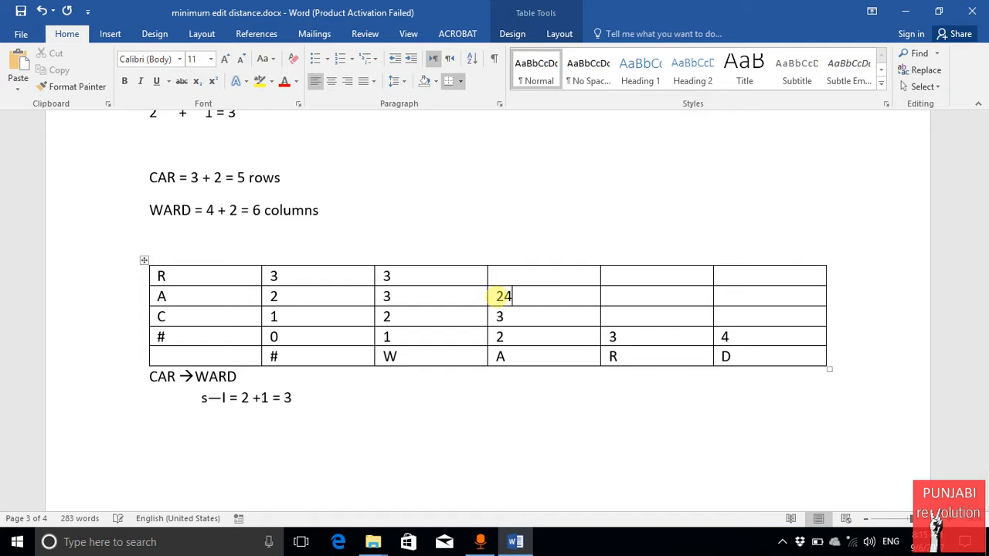
pyautogui.write('4')
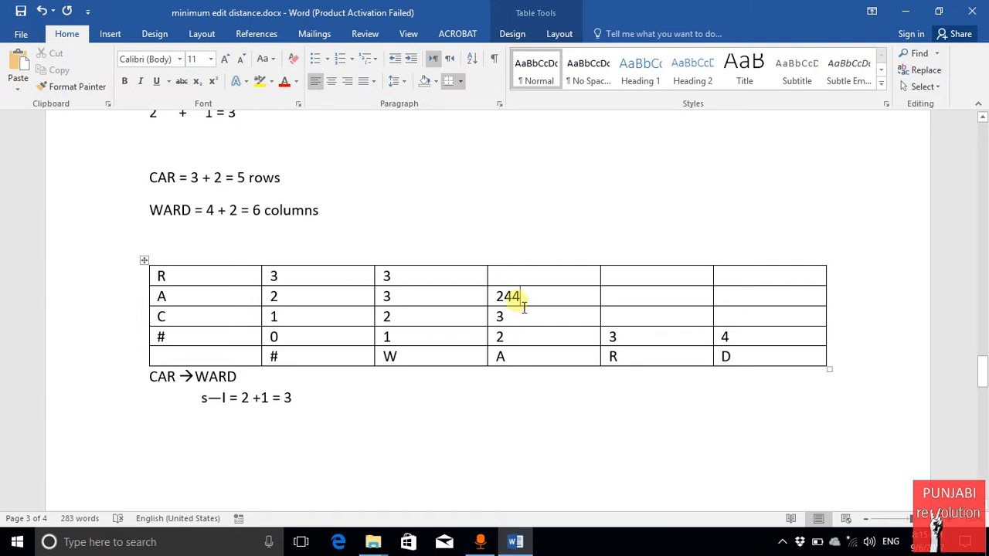
pyautogui.press('BackSpace')
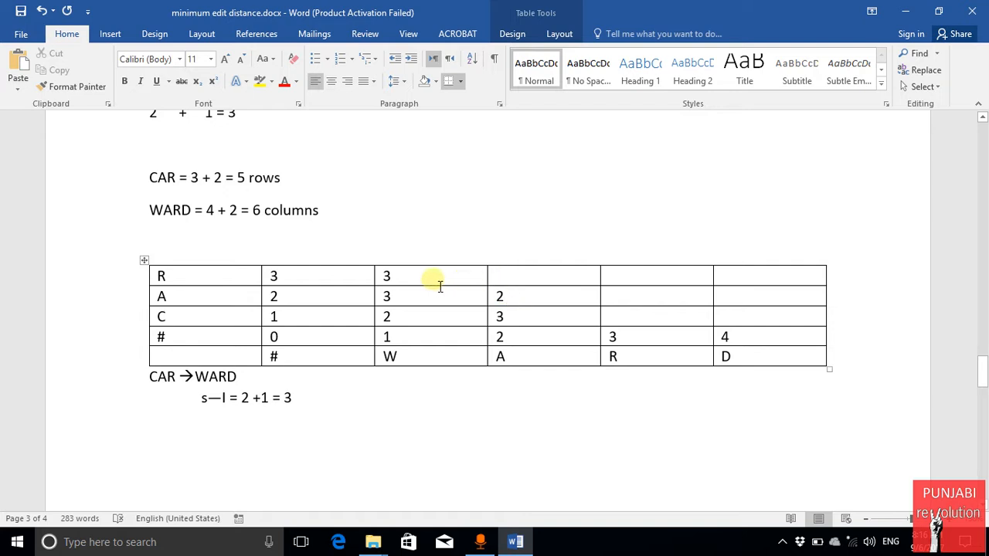
pyautogui.write('4')
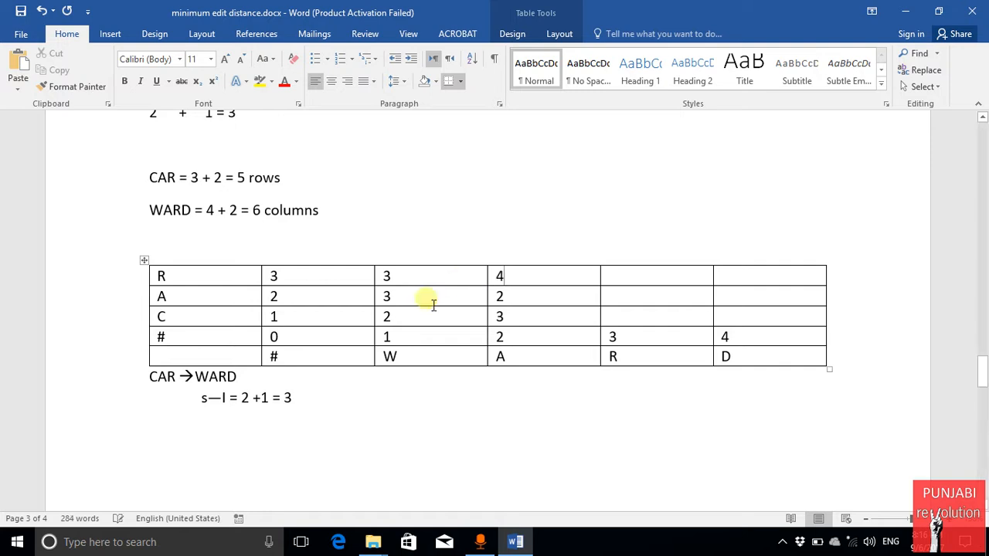
pyautogui.write('5')
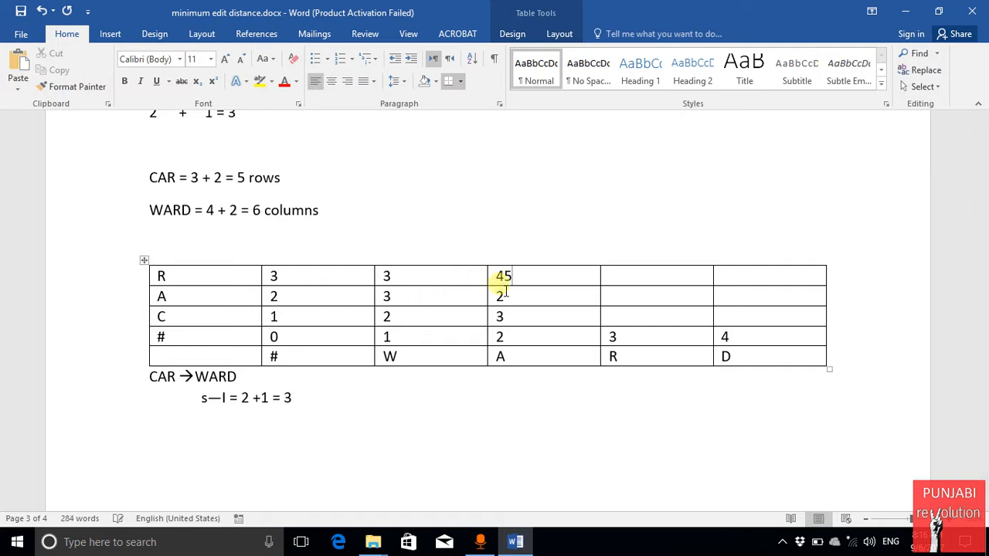
pyautogui.write('3')
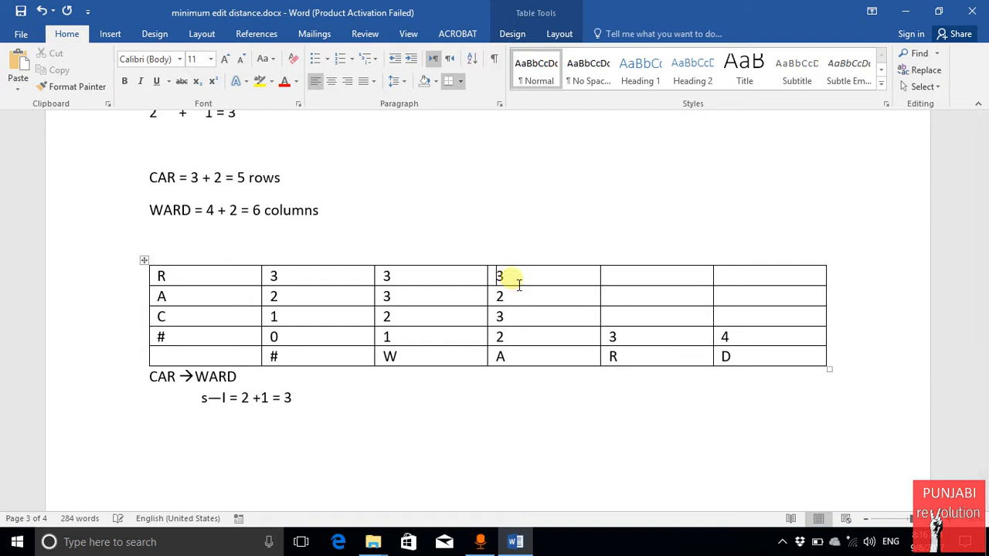
pyautogui.moveTo(186, 317)
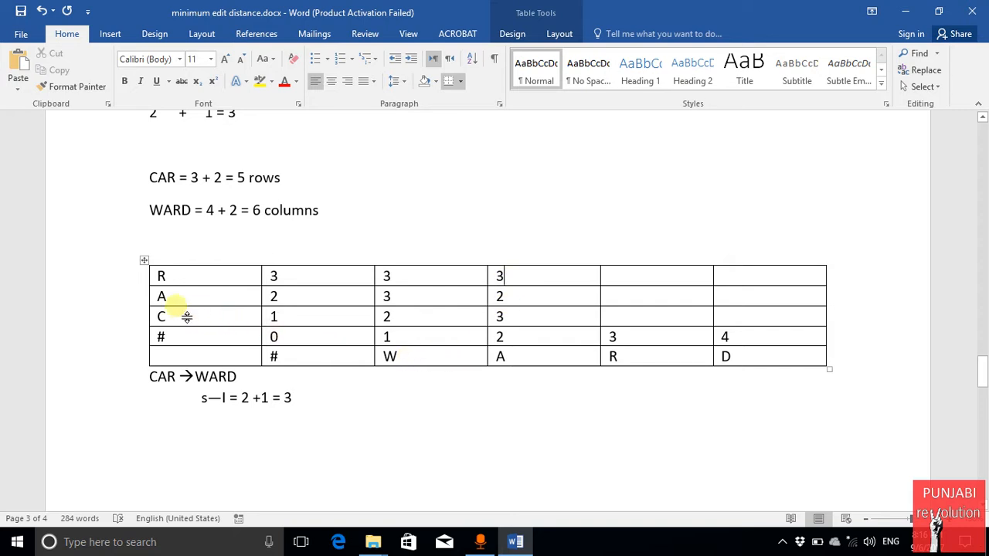
pyautogui.moveTo(513, 276)
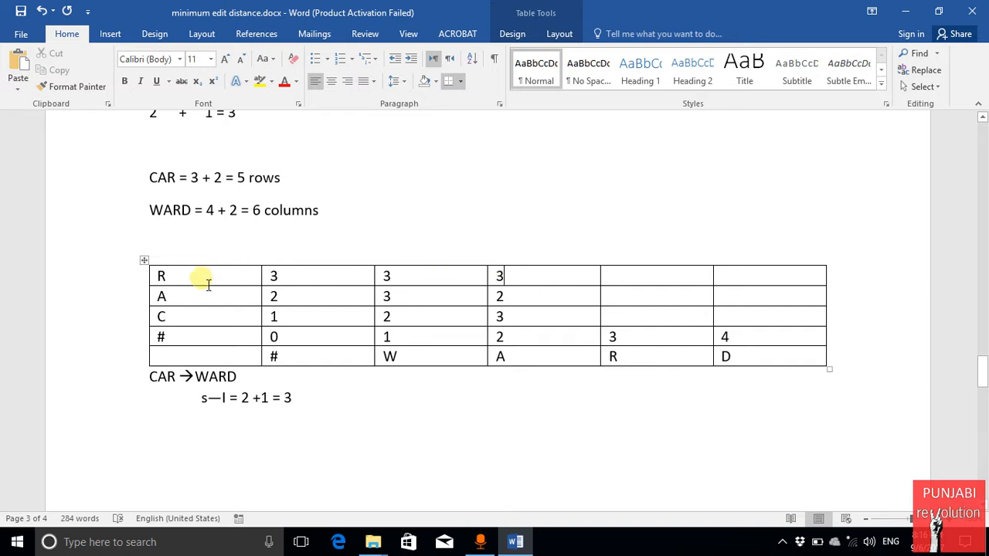
pyautogui.moveTo(665, 316)
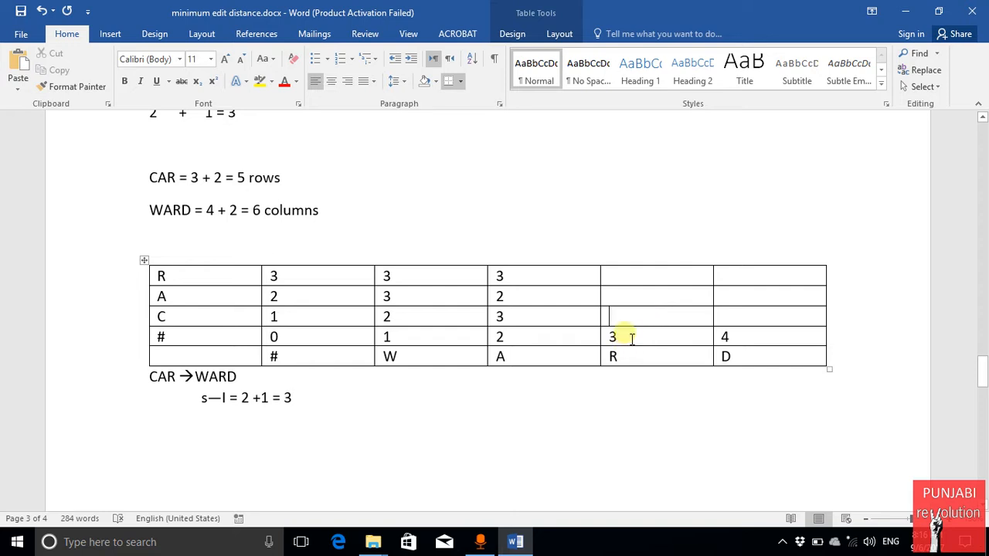
pyautogui.moveTo(224, 327)
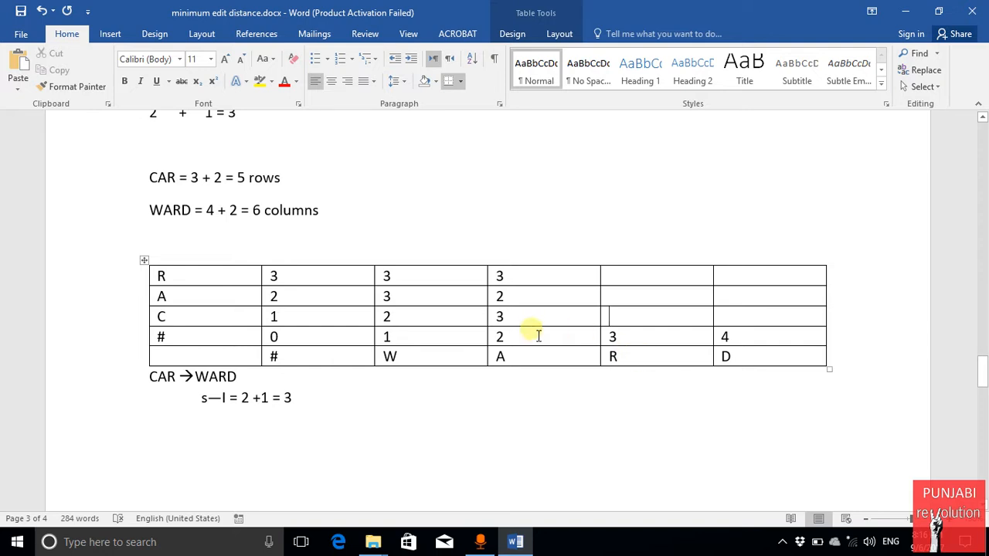
# Enter the R-column values 4, 3, 2, deleting duplicated and stray digits.
pyautogui.write('4')
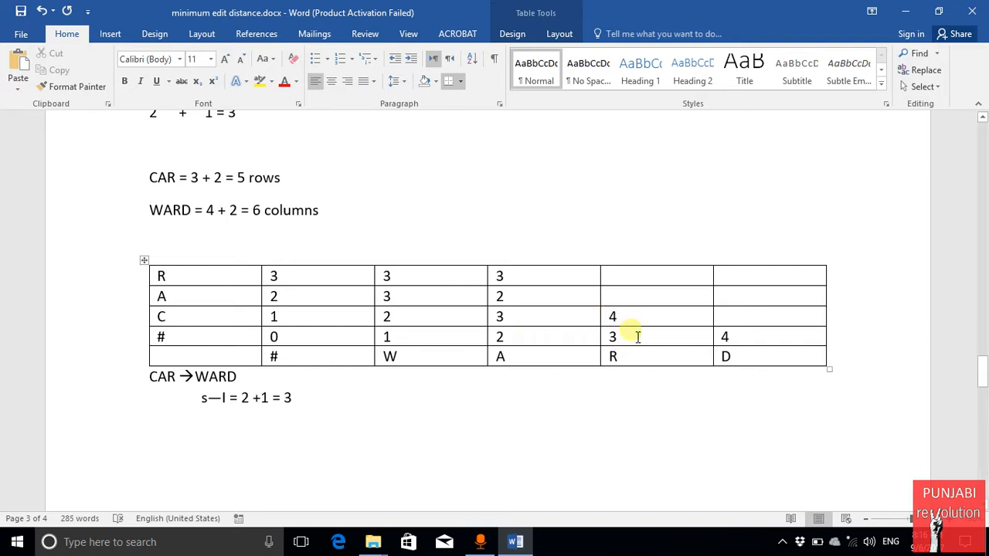
pyautogui.write('4')
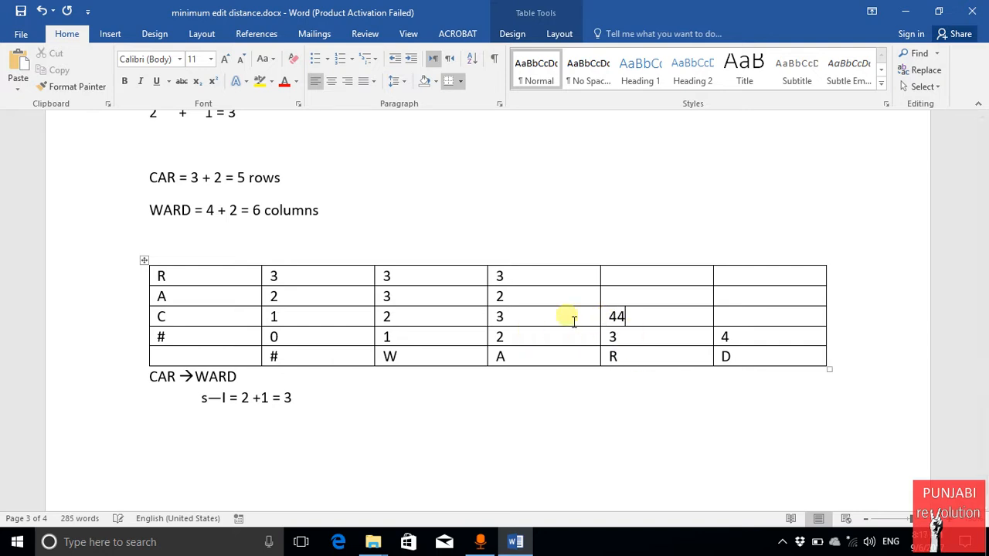
pyautogui.press('Backspace')
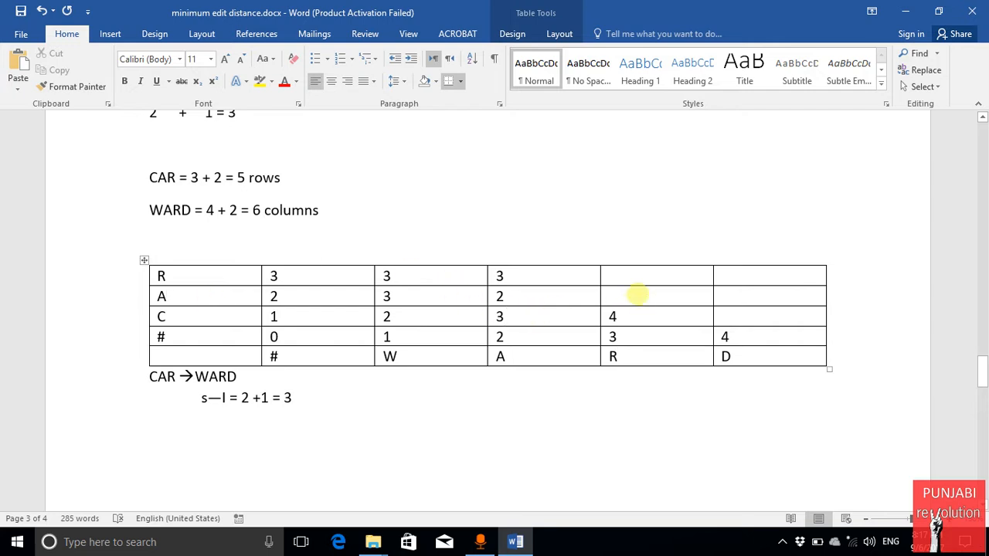
pyautogui.write('5')
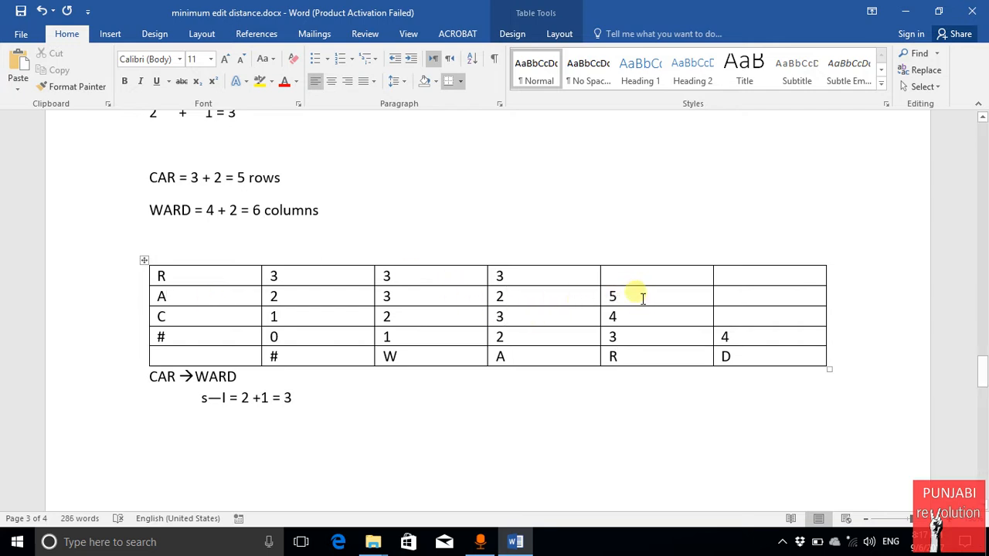
pyautogui.write('3')
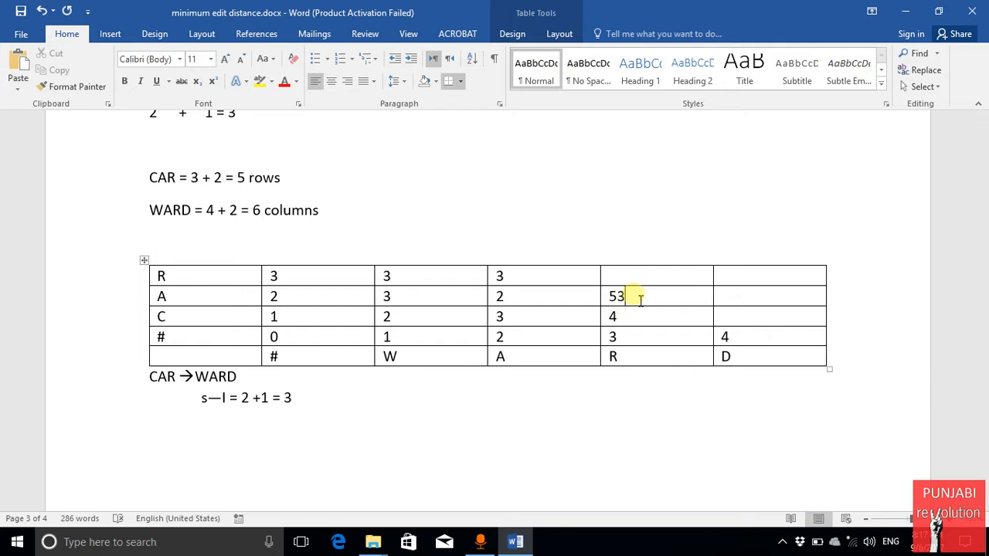
pyautogui.write('5')
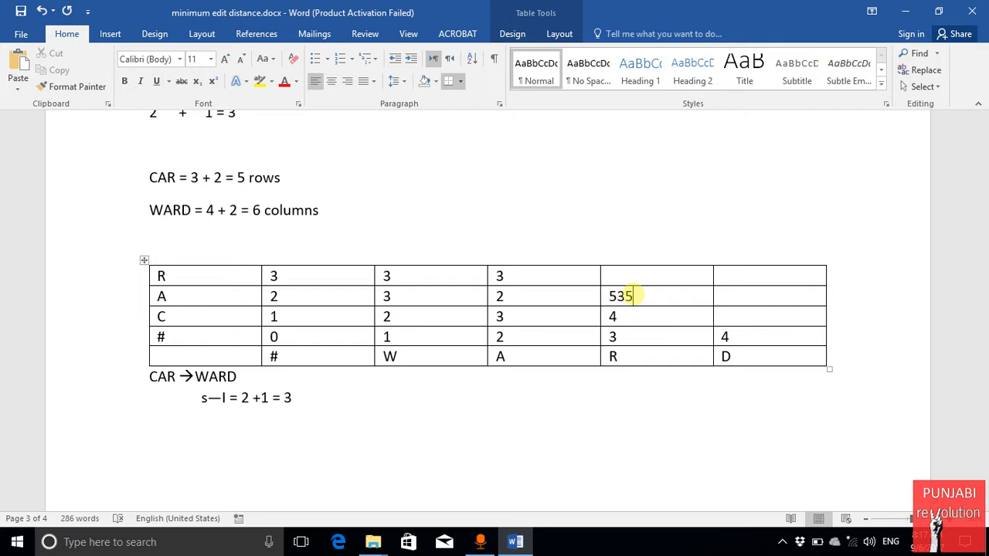
pyautogui.press('Backspace')
pyautogui.write('2')
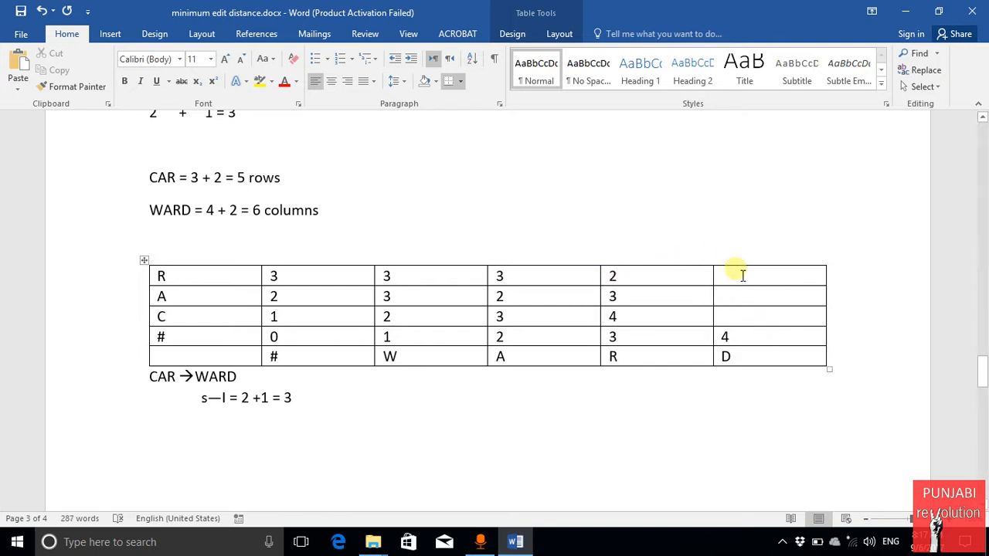
pyautogui.moveTo(731, 318)
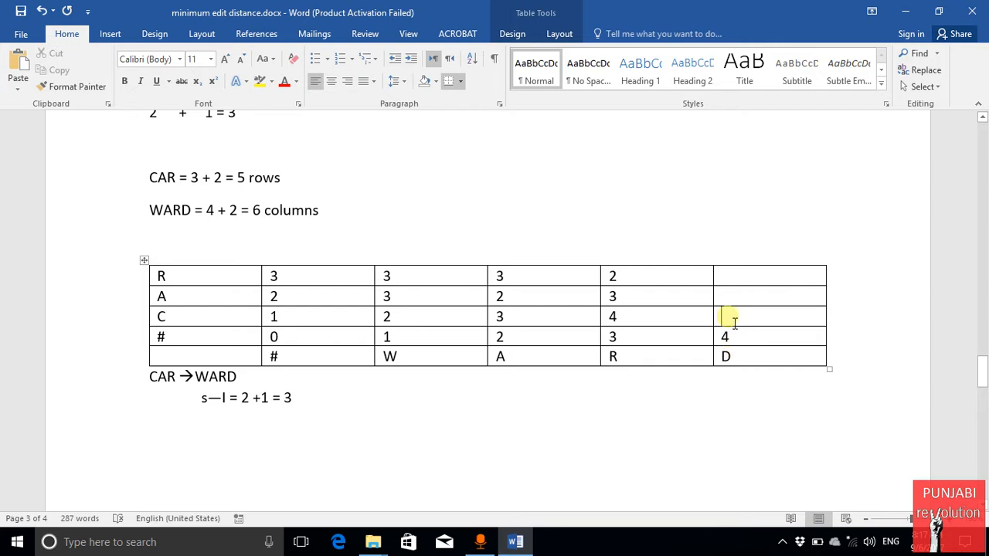
# Enter the D-column values 5, 4, 3, ending with 3 in the top-right R–D cell.
pyautogui.write('5')
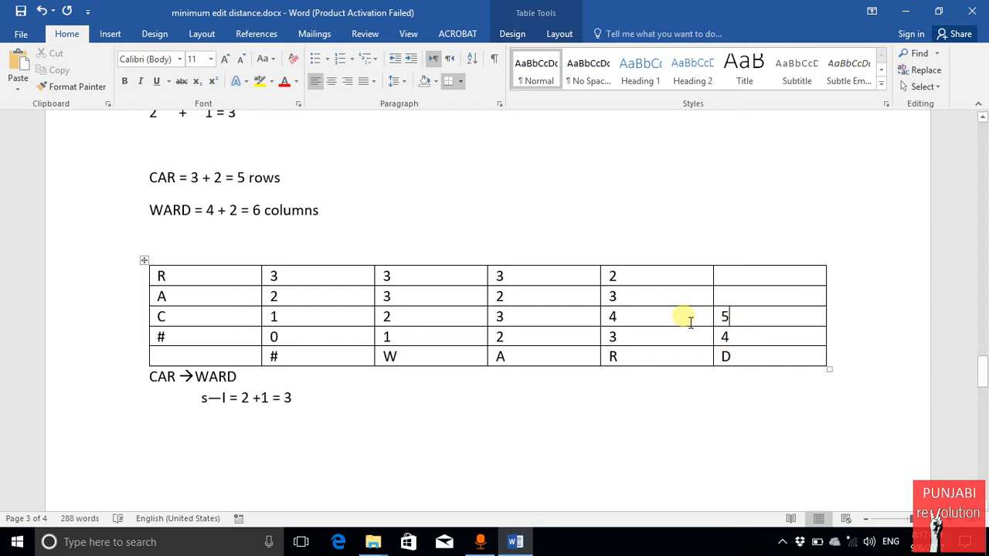
pyautogui.write('5')
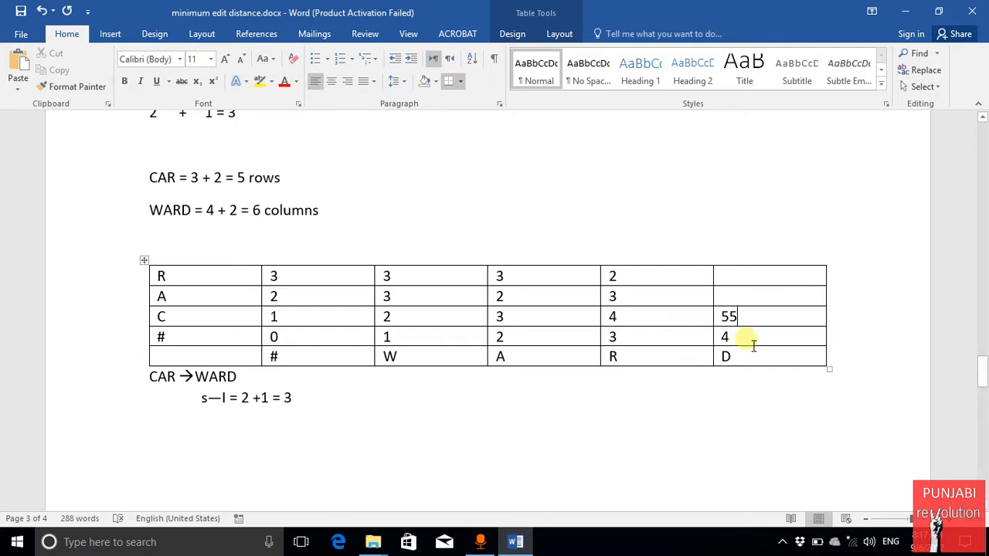
pyautogui.moveTo(757, 320)
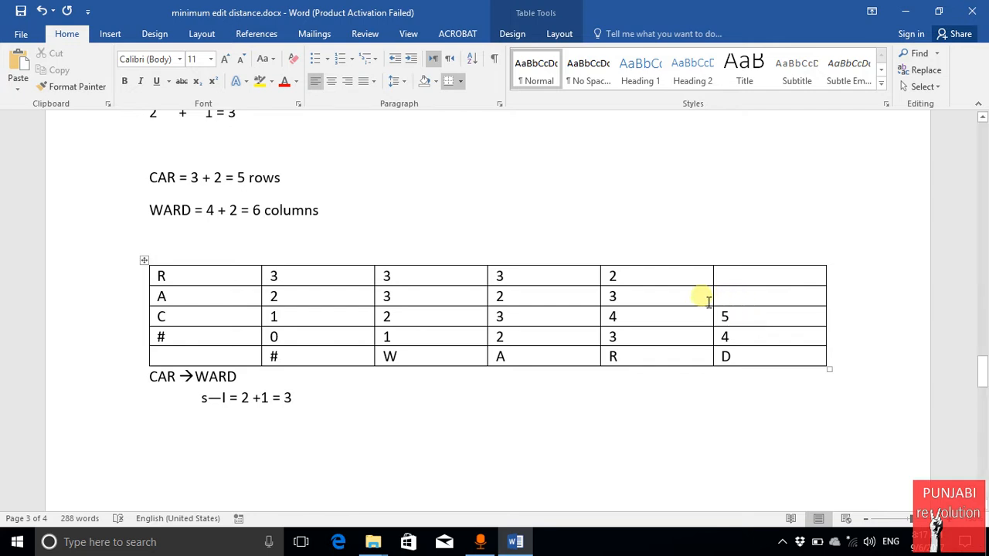
pyautogui.moveTo(775, 306)
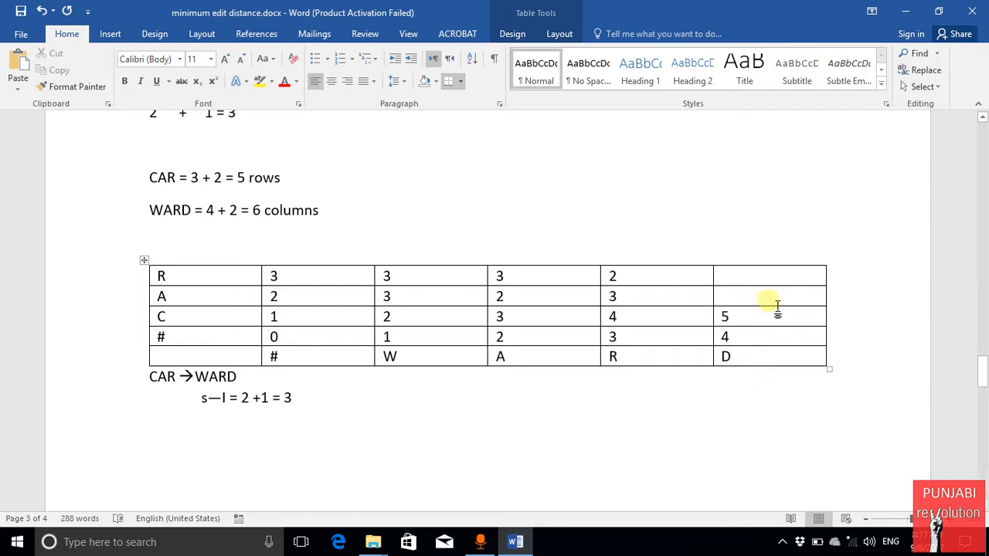
pyautogui.write('5')
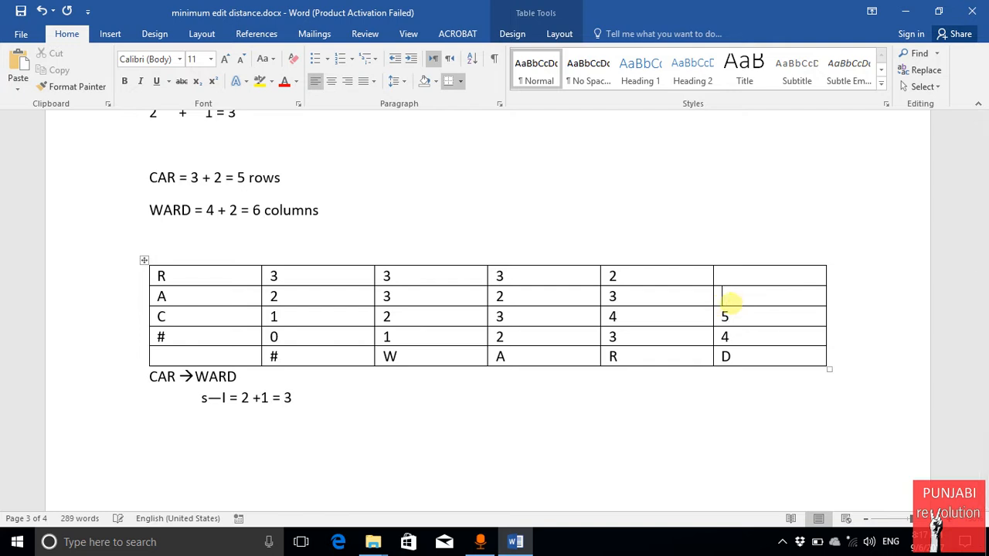
pyautogui.write('4')
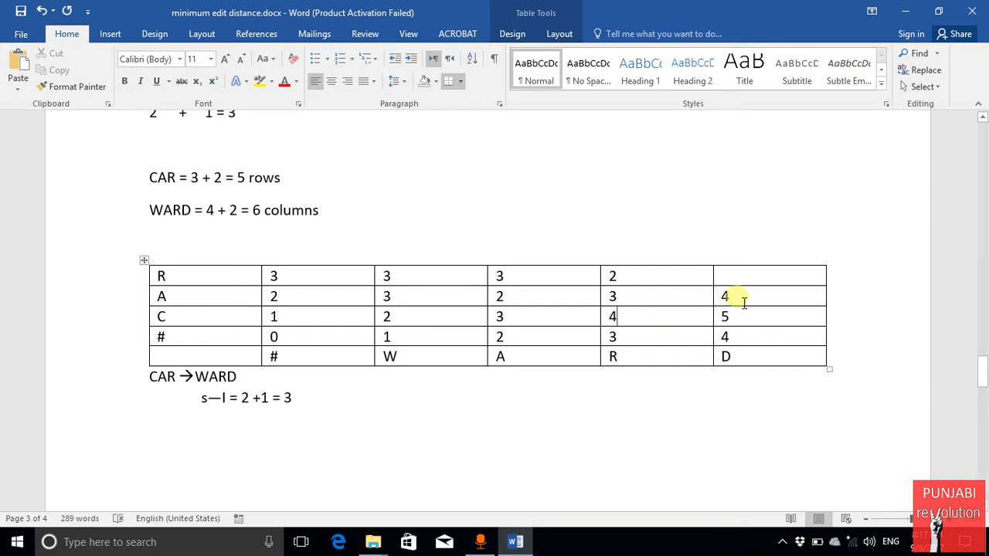
pyautogui.write('6')
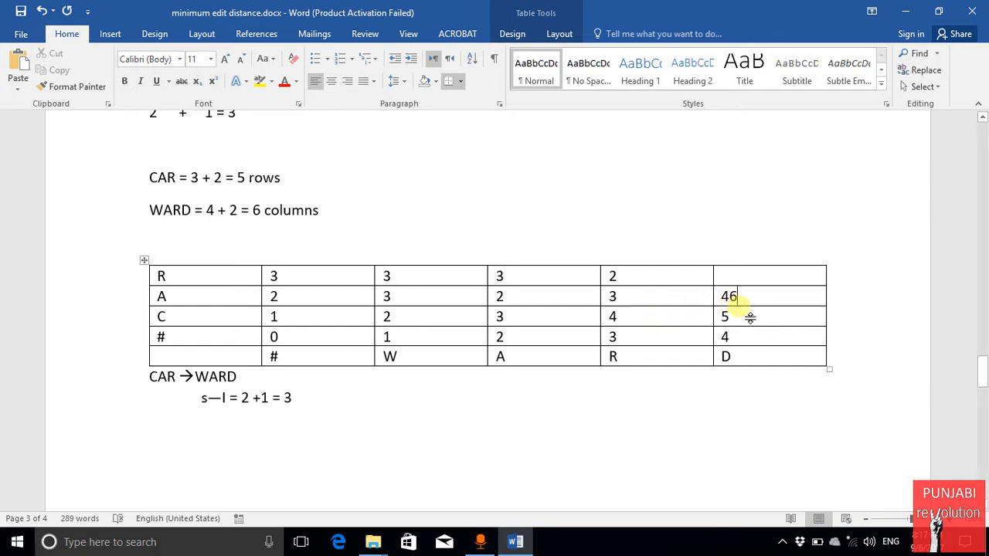
pyautogui.write('6')
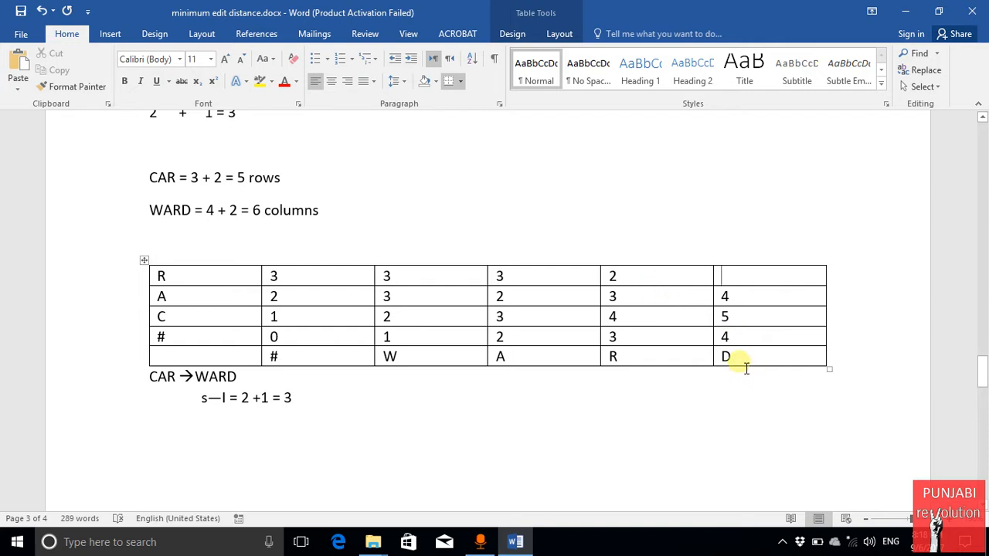
pyautogui.write('5')
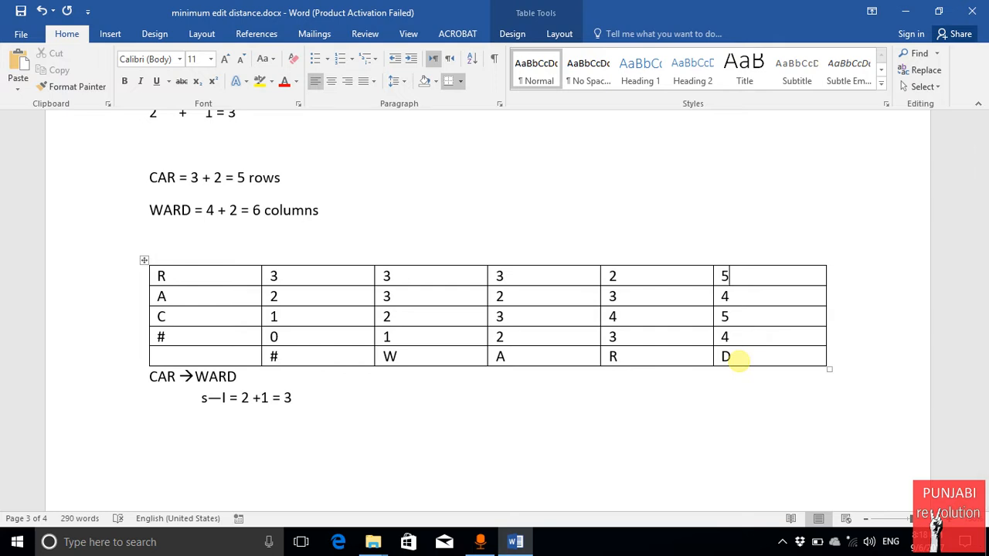
pyautogui.write('3')
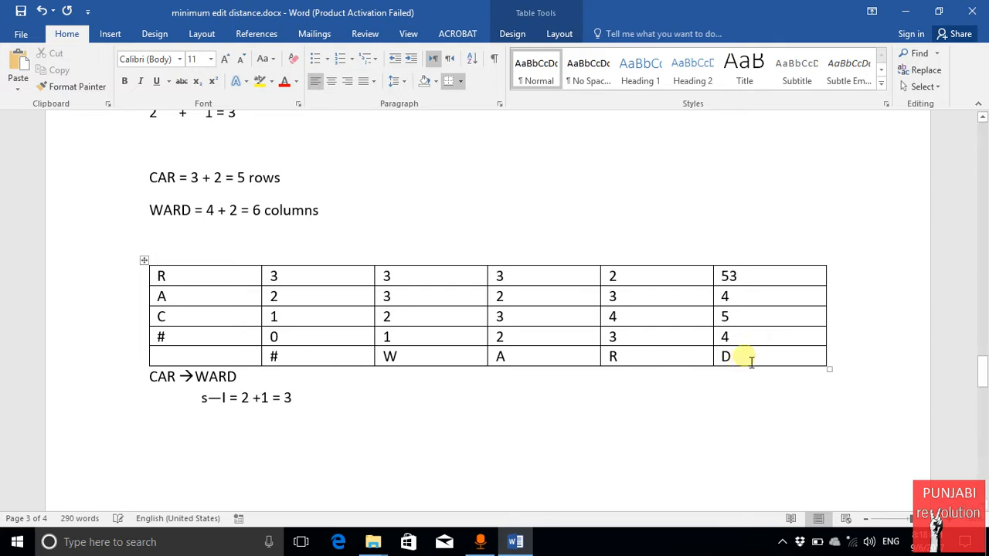
pyautogui.write('5')
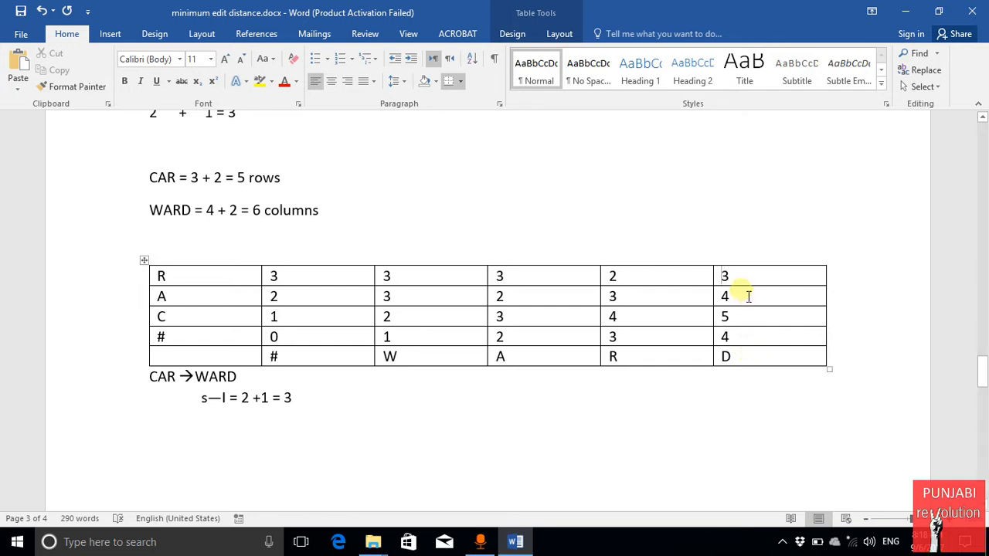
pyautogui.doubleClick(724, 276)
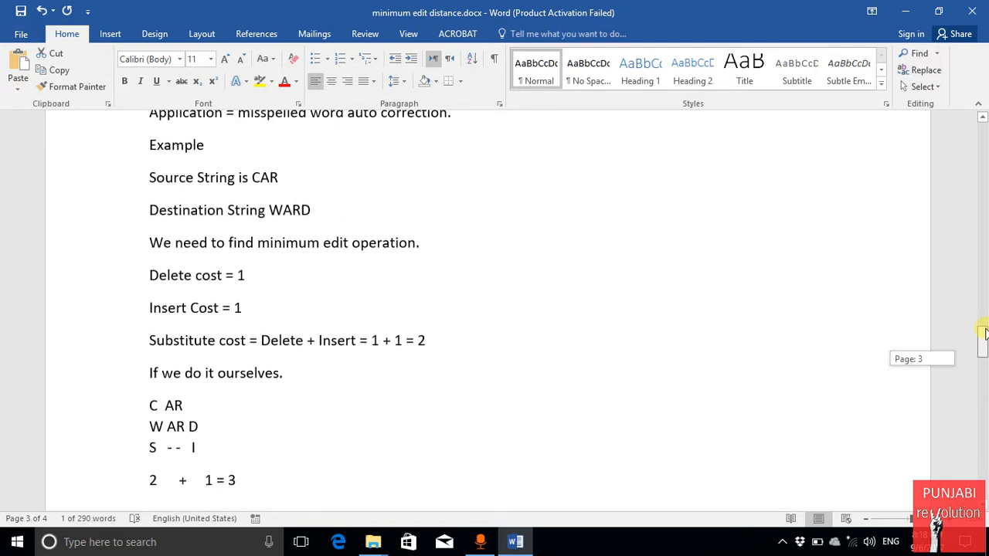
pyautogui.scroll(-3)
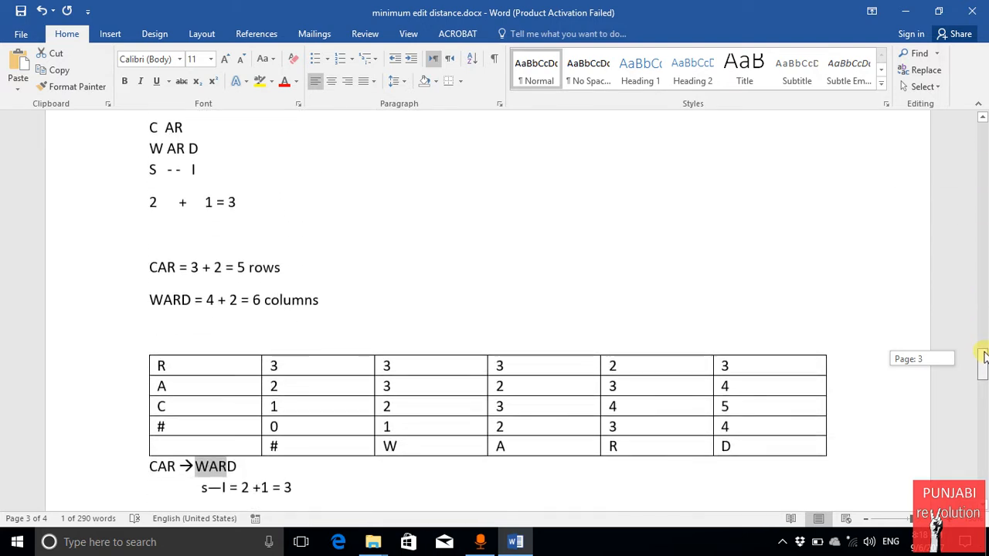
pyautogui.scroll(-3)
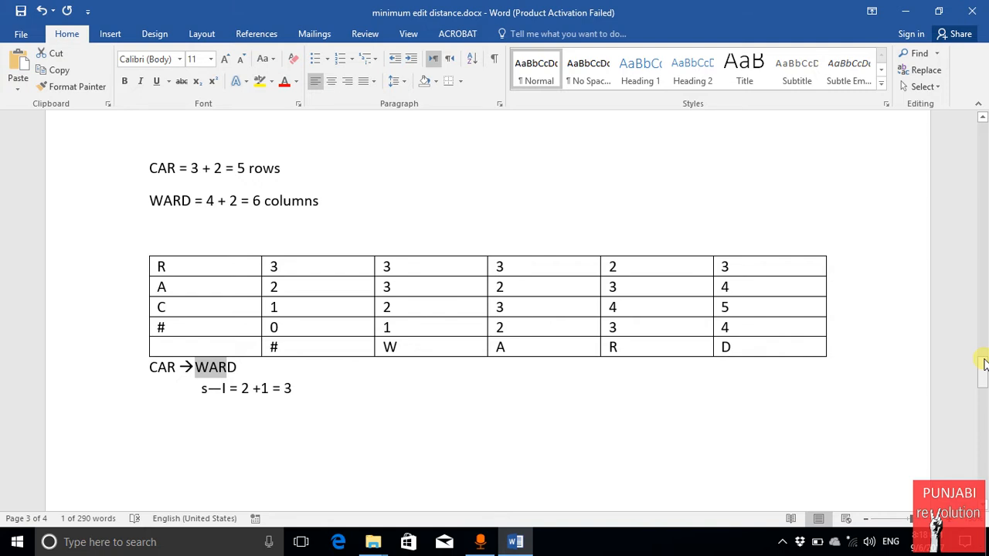
pyautogui.moveTo(757, 410)
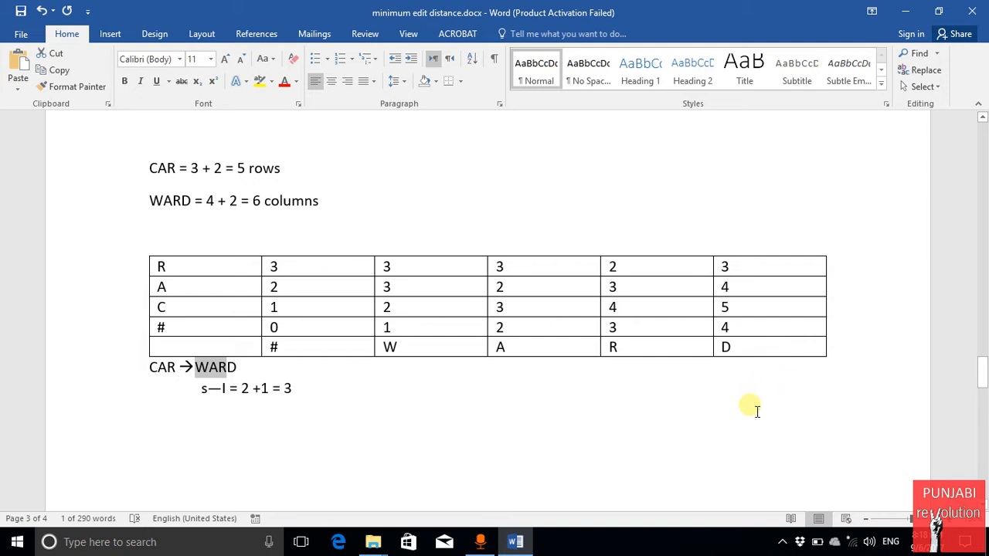
pyautogui.moveTo(748, 269)
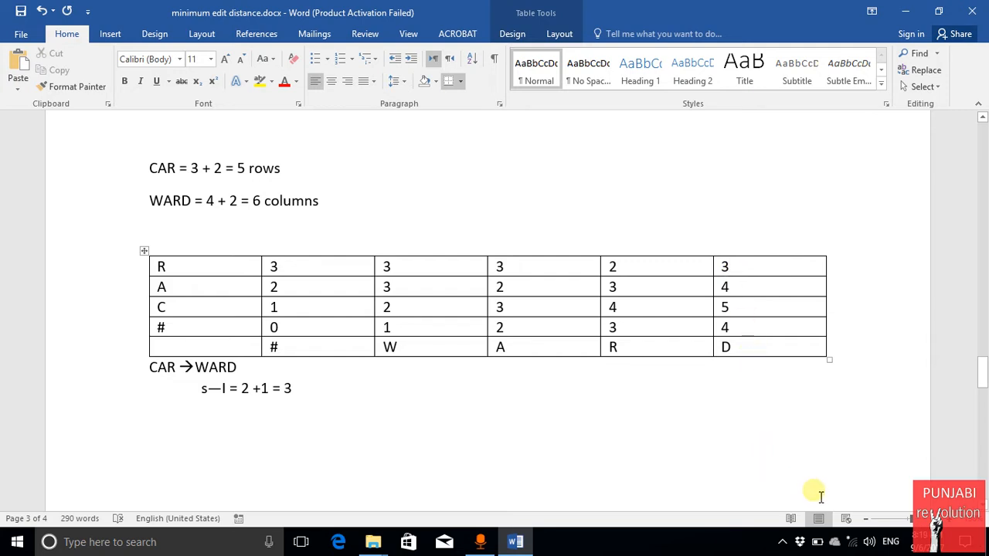
pyautogui.moveTo(762, 543)
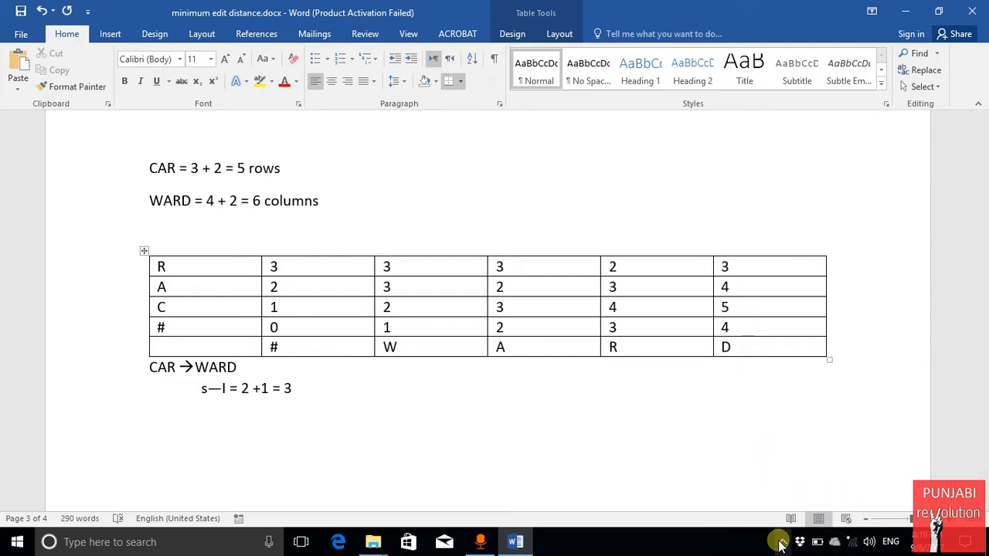
pyautogui.click(758, 541)
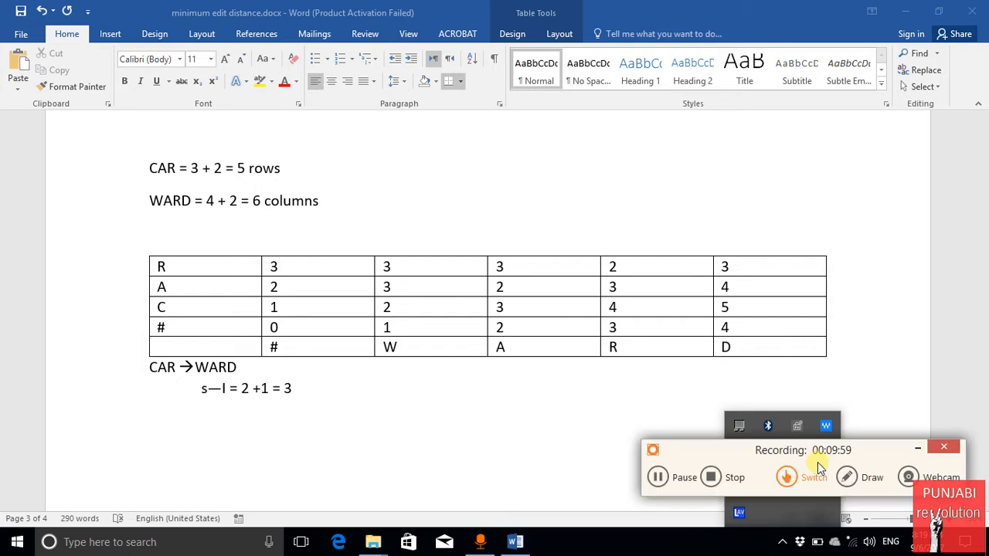
pyautogui.click(862, 477)
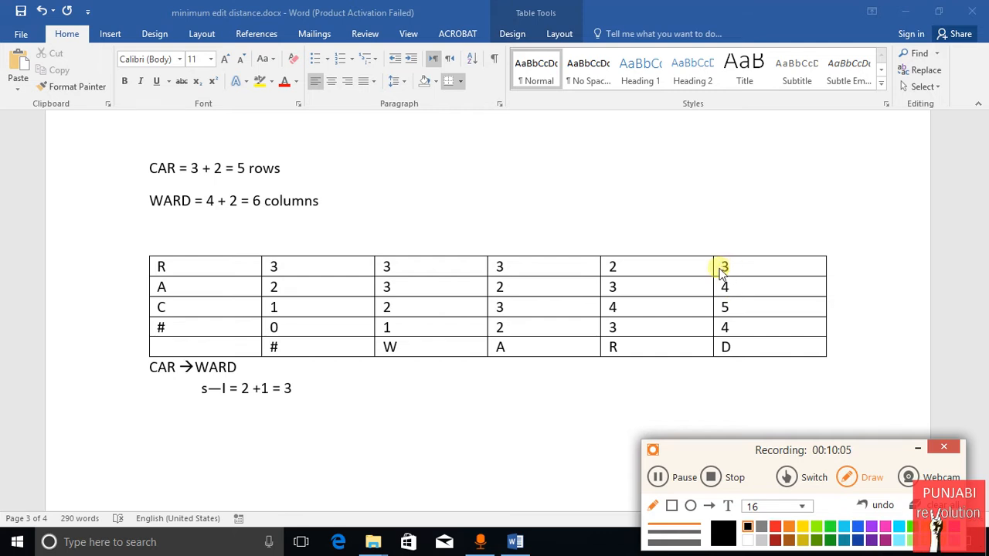
pyautogui.moveTo(718, 266); pyautogui.dragTo(680, 289)
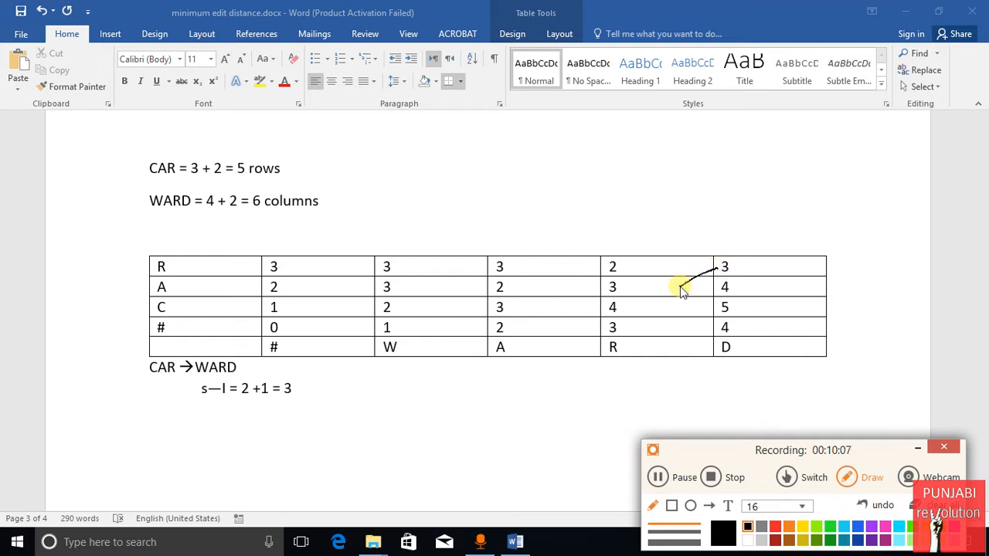
pyautogui.moveTo(665, 274)
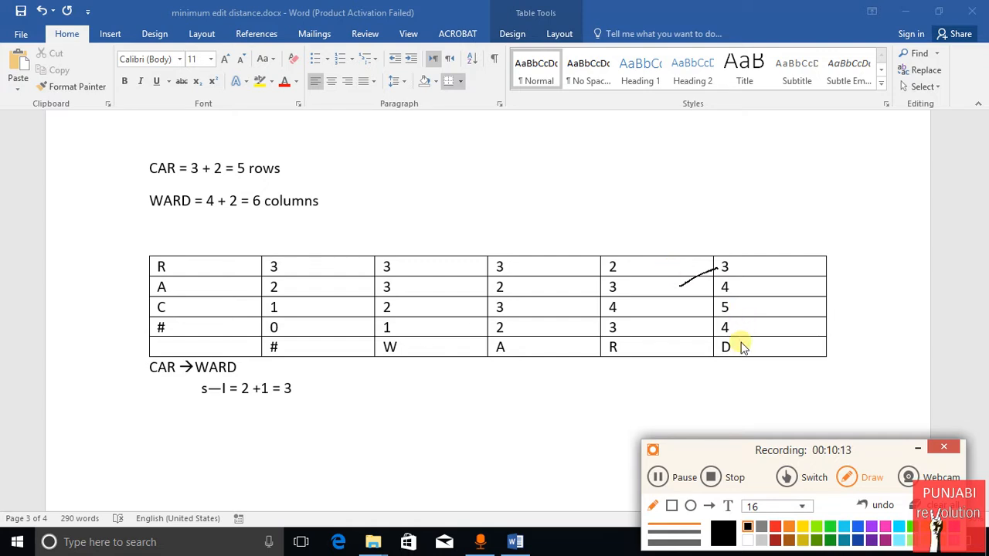
pyautogui.moveTo(653, 303)
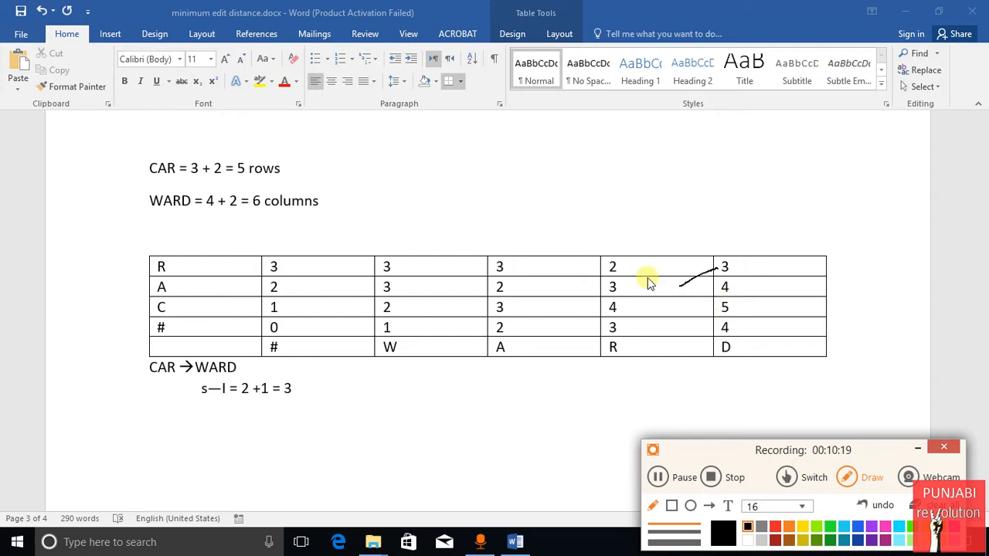
pyautogui.moveTo(650, 290)
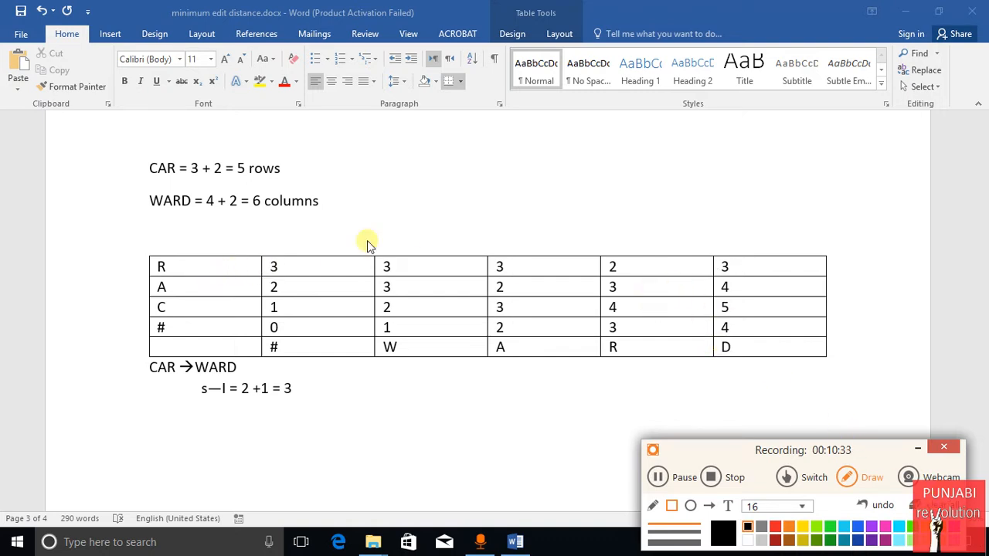
pyautogui.moveTo(714, 266)
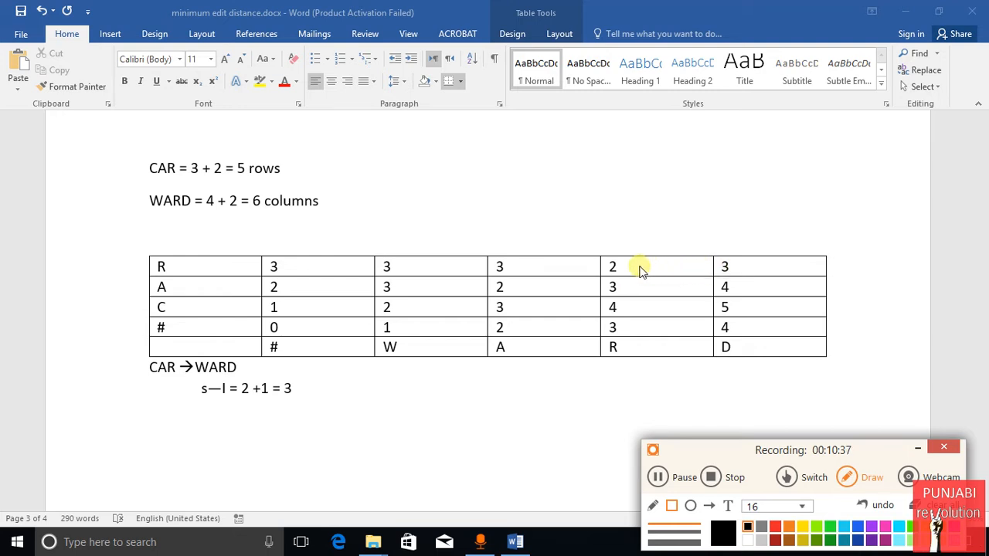
pyautogui.moveTo(740, 451)
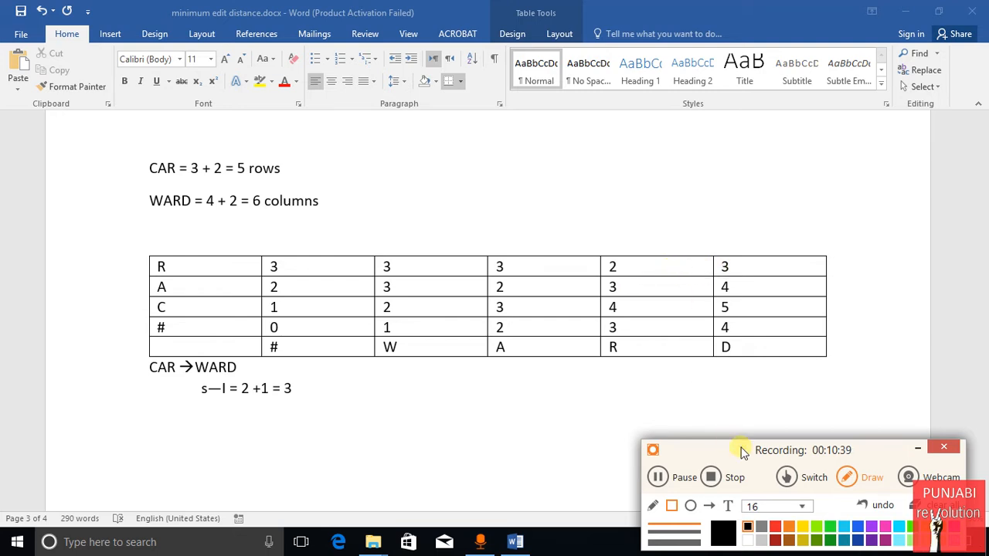
pyautogui.moveTo(719, 266)
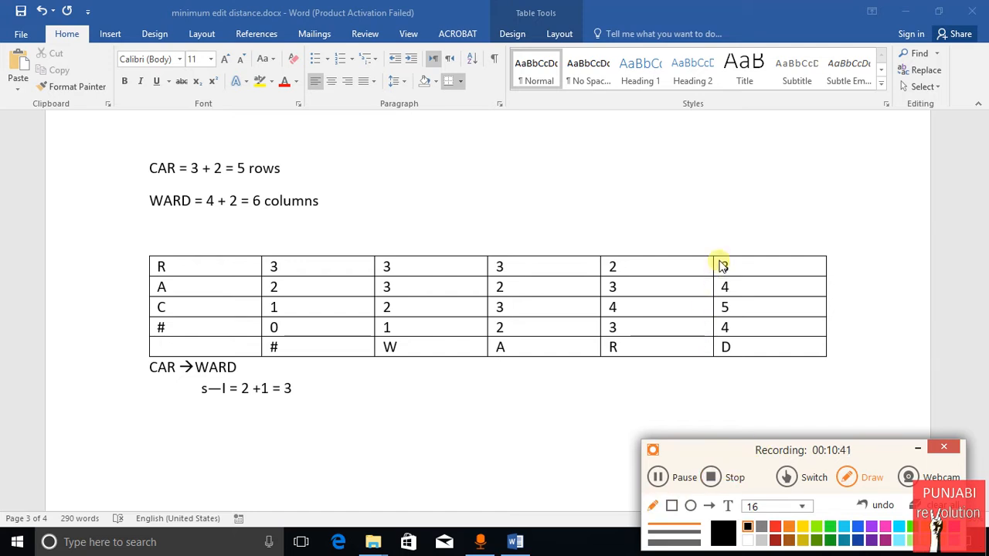
# Draw an arrow from the top-right 3 left to the adjacent 2 in row R.
pyautogui.moveTo(641, 266); pyautogui.dragTo(710, 267)
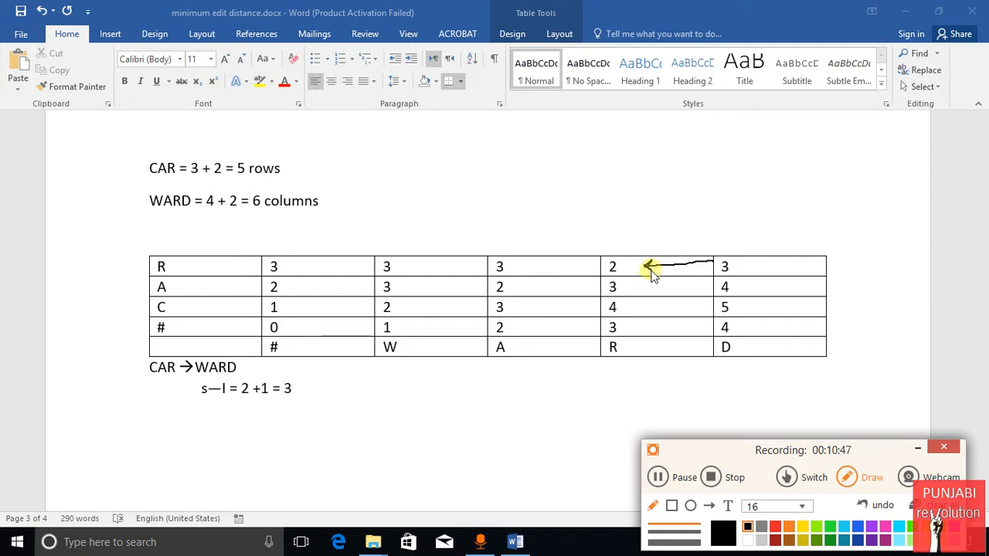
pyautogui.moveTo(638, 285)
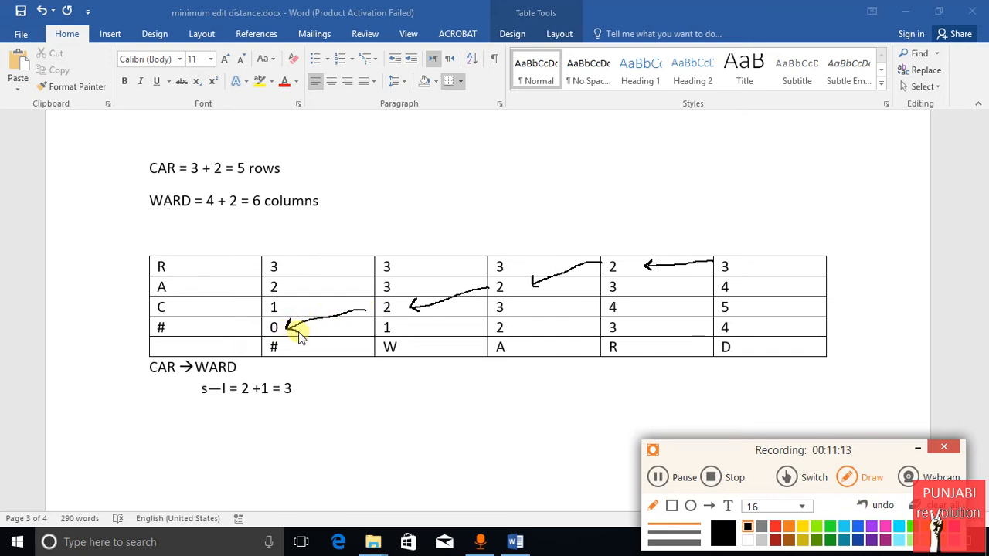
pyautogui.moveTo(466, 303)
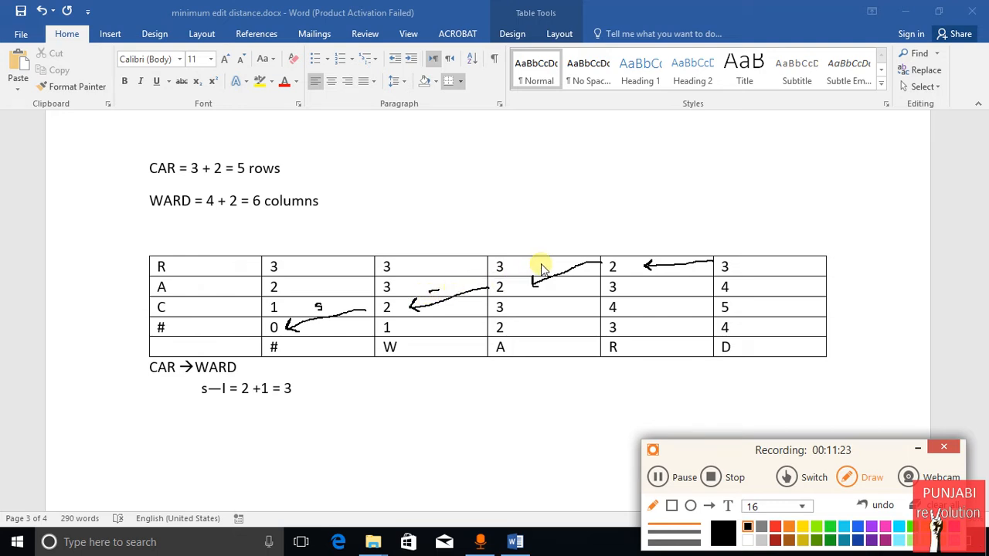
pyautogui.moveTo(550, 266)
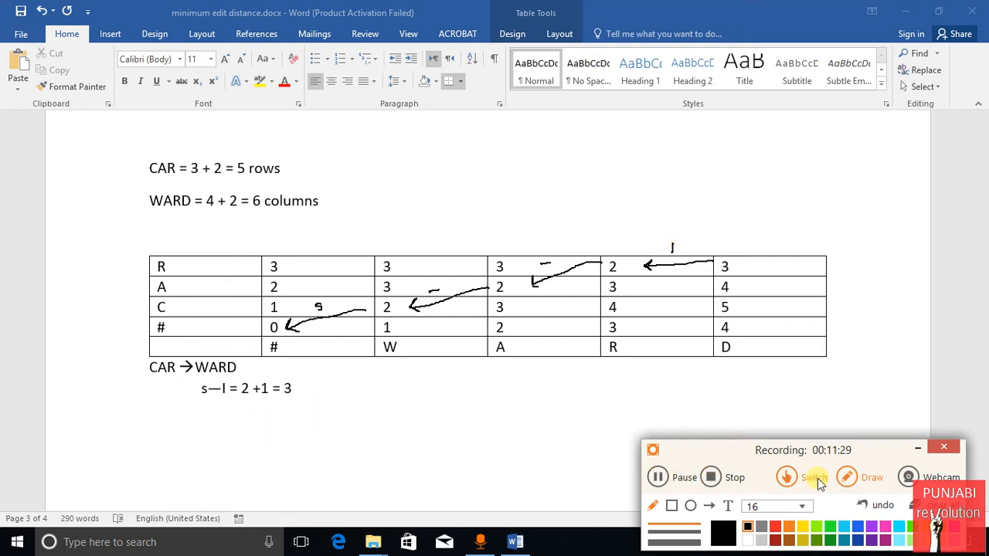
pyautogui.moveTo(873, 498)
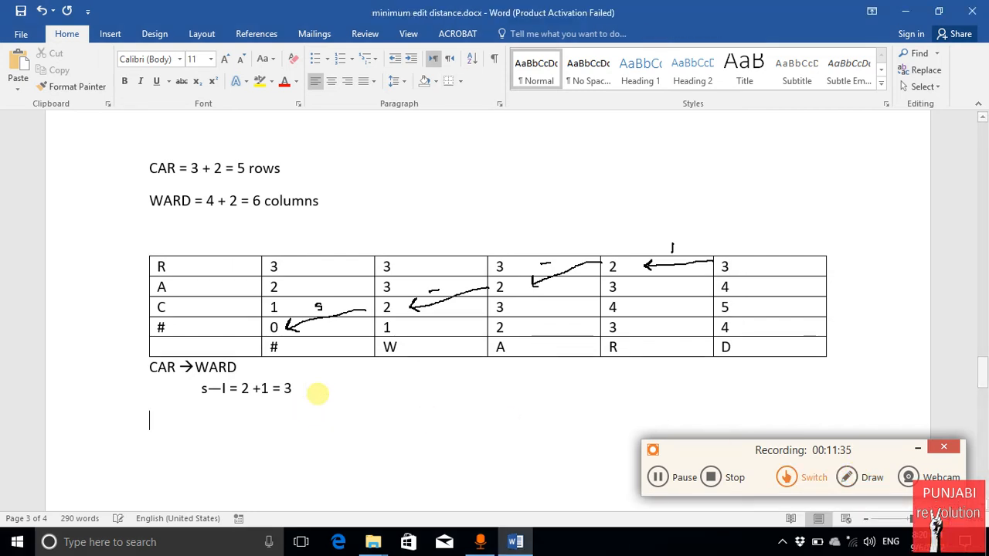
pyautogui.moveTo(184, 392)
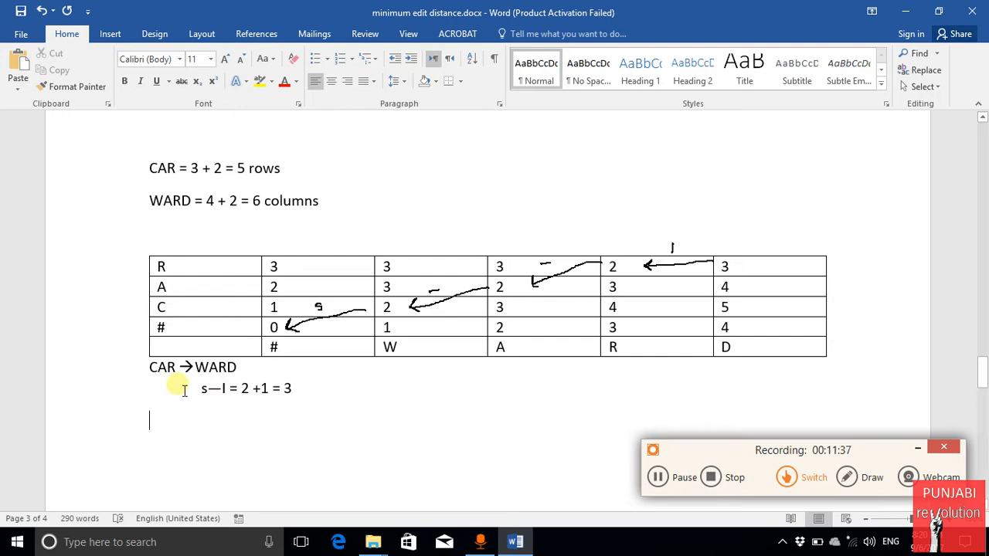
pyautogui.moveTo(153, 373)
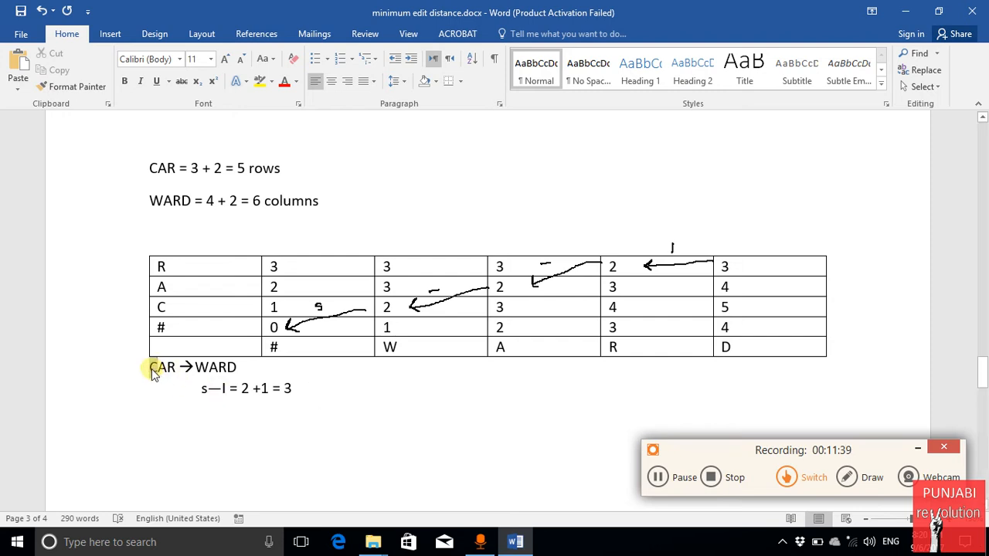